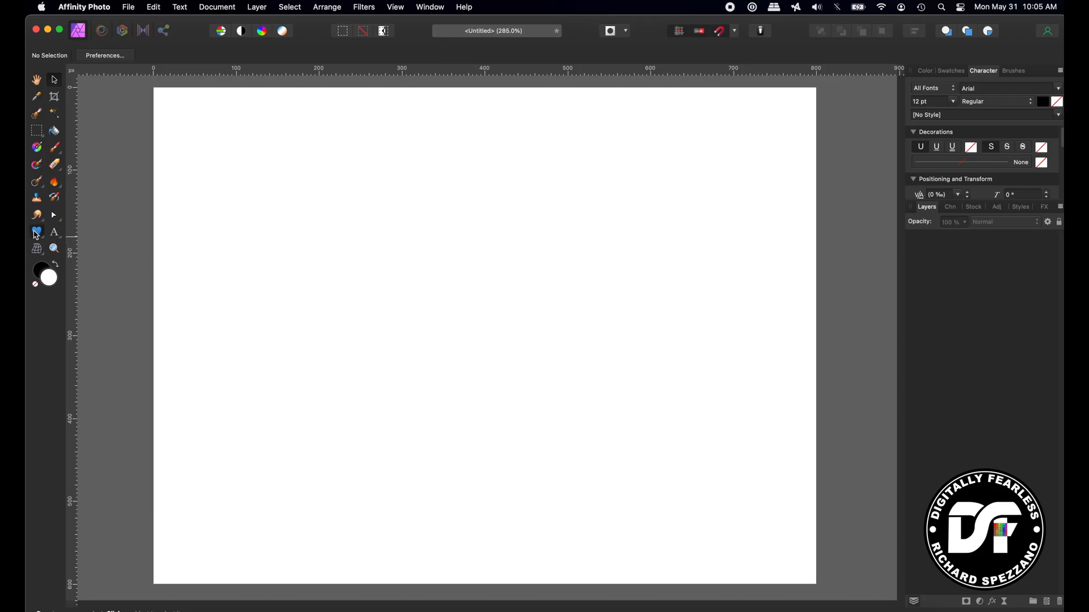
Step: Draw a tall teardrop near the centre of the page with the Tear Tool
click(37, 232)
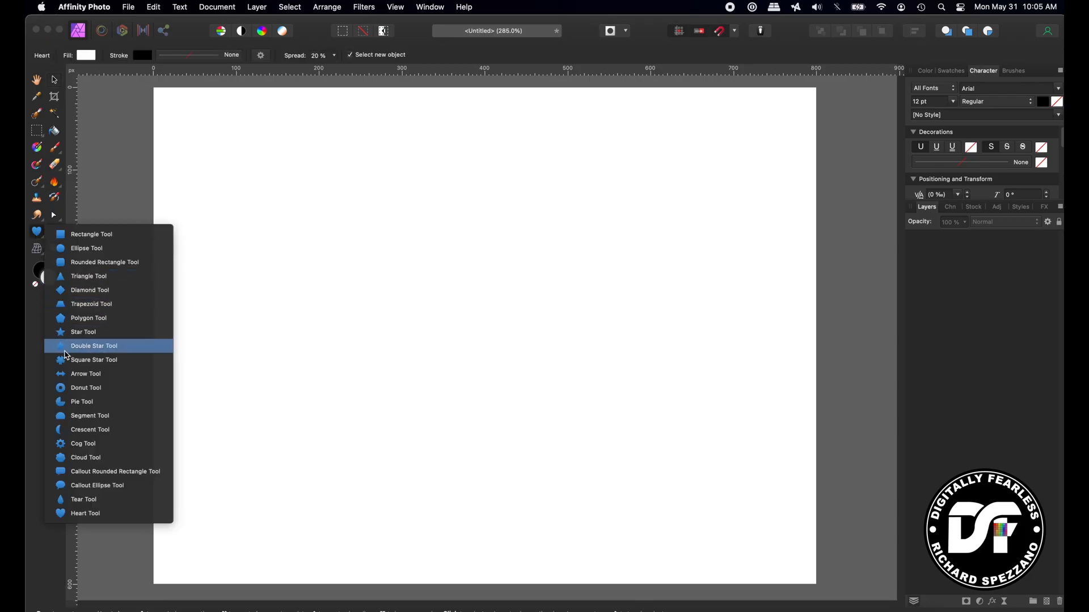
click(83, 499)
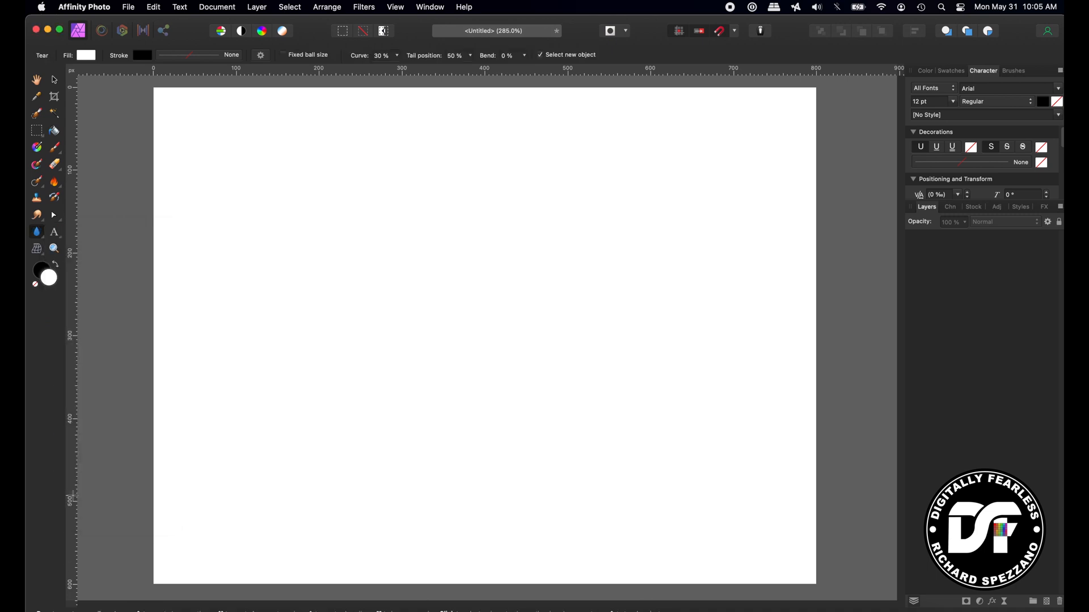
drag(409, 176, 436, 319)
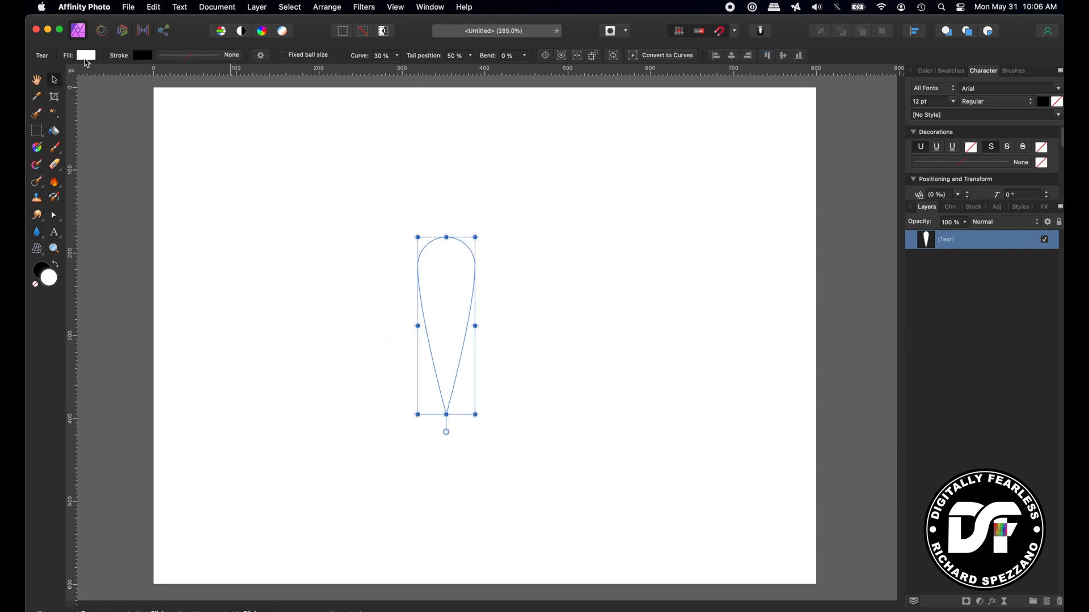
Step: Fill the teardrop yellow and raise its outline width to 0.6 pt
click(87, 55)
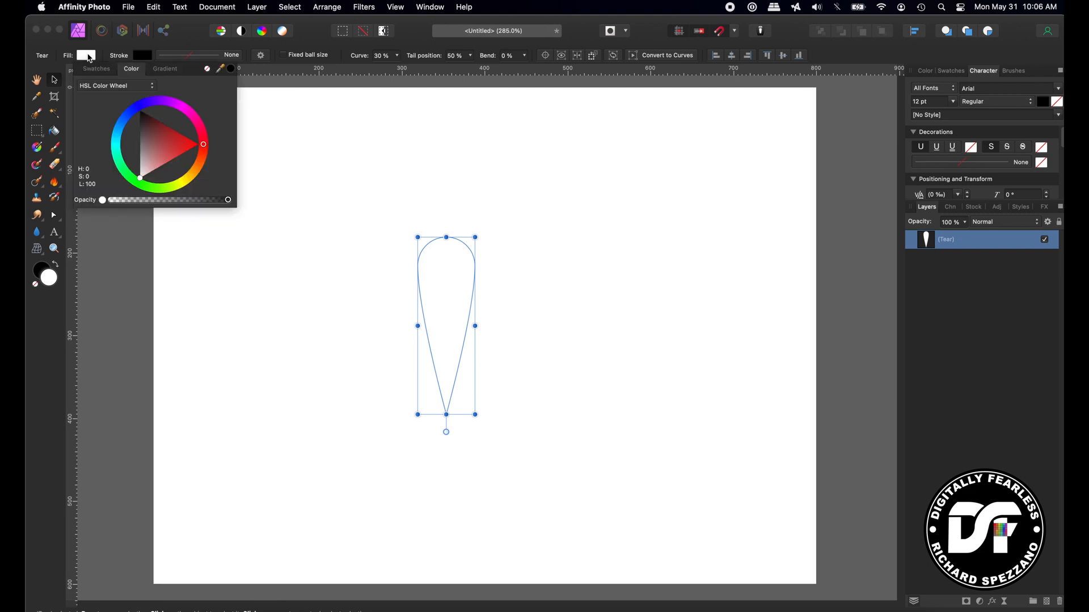
click(185, 177)
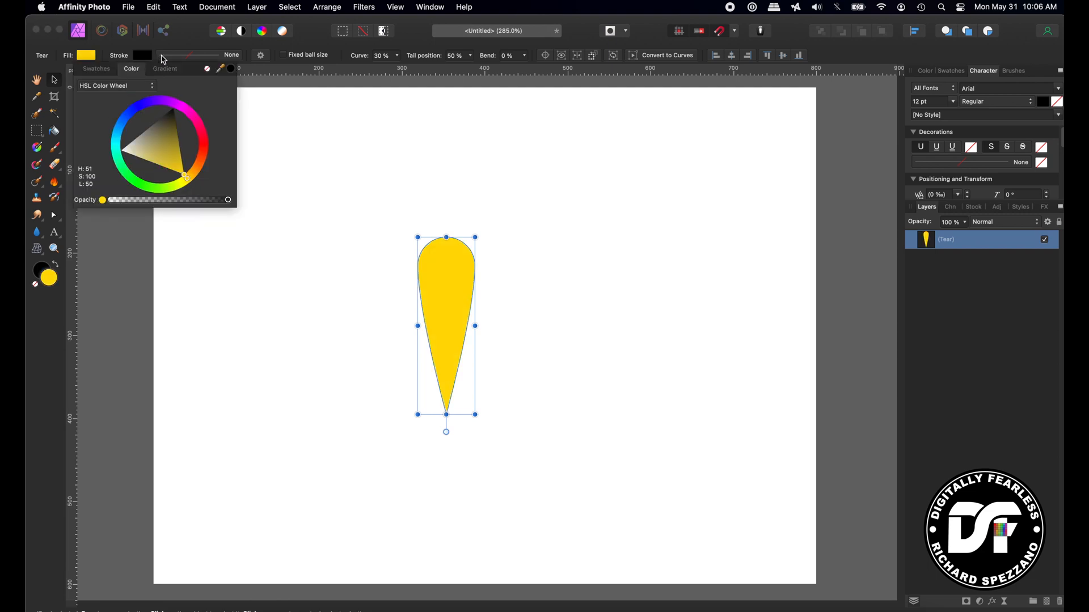
click(143, 55)
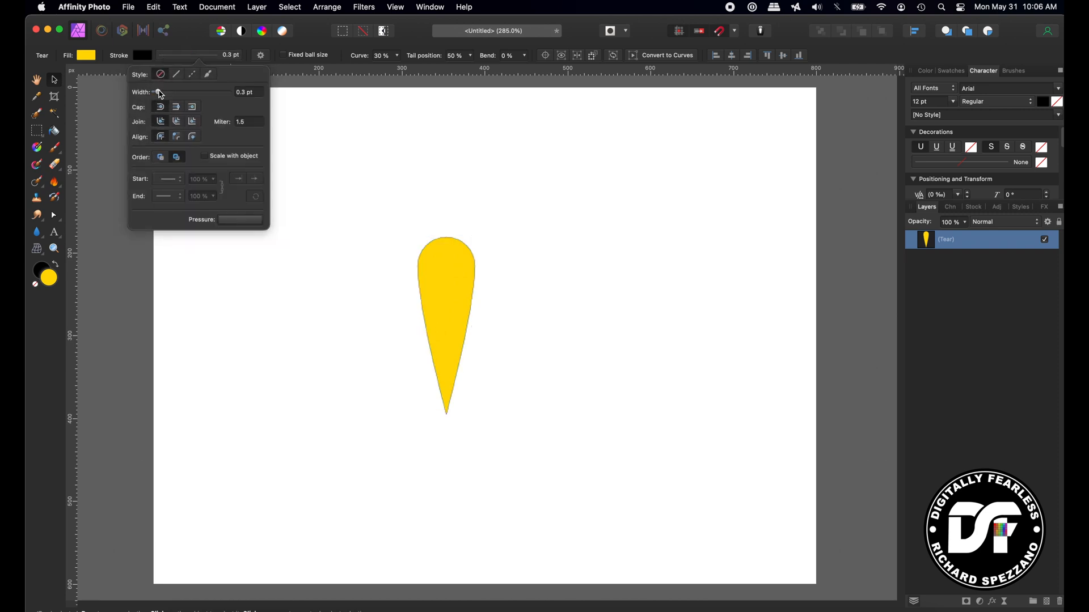
drag(158, 92, 165, 92)
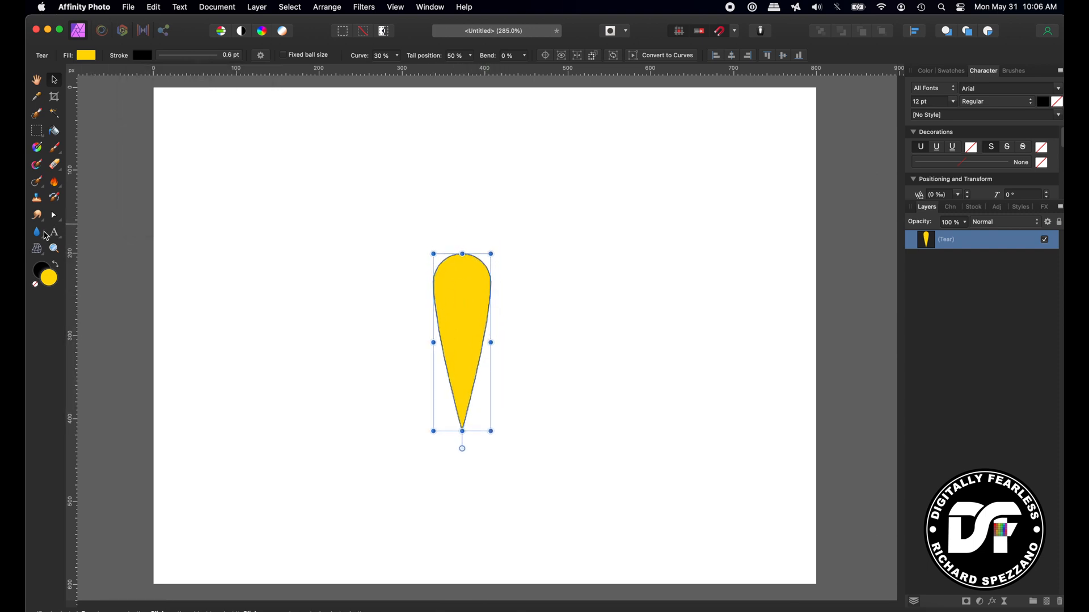
Step: Draw a heart over the teardrop and widen its Spread so the lobes form wings
click(36, 248)
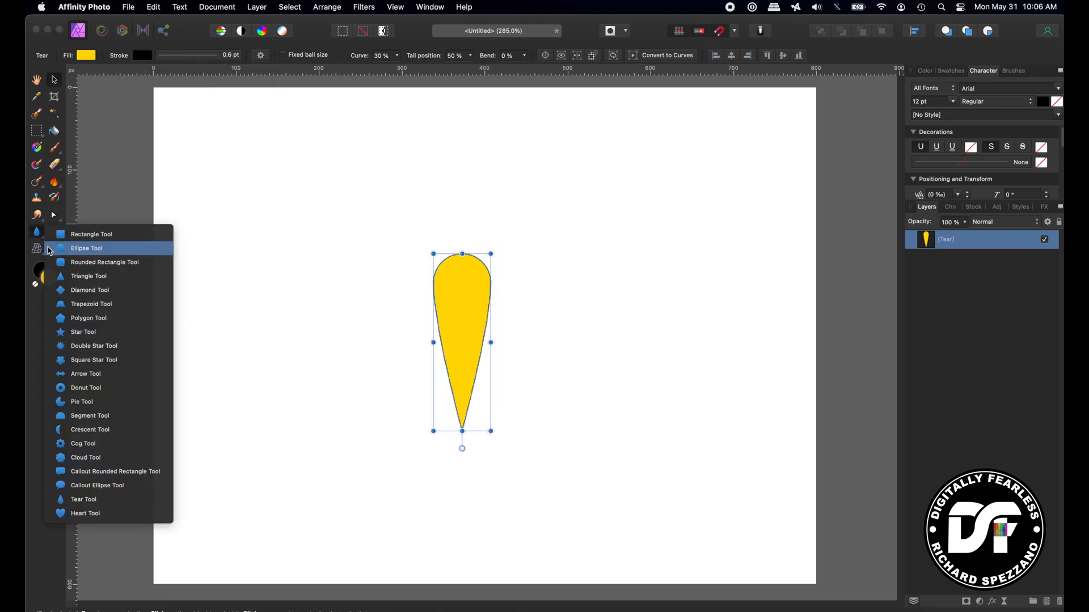
mouse_move(75, 516)
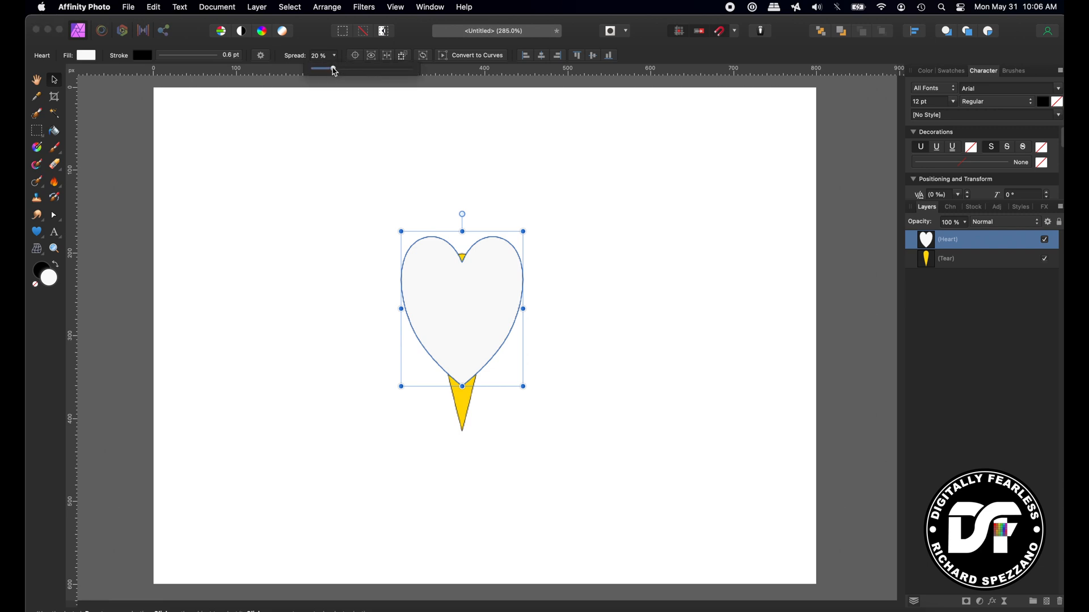
drag(323, 69, 390, 68)
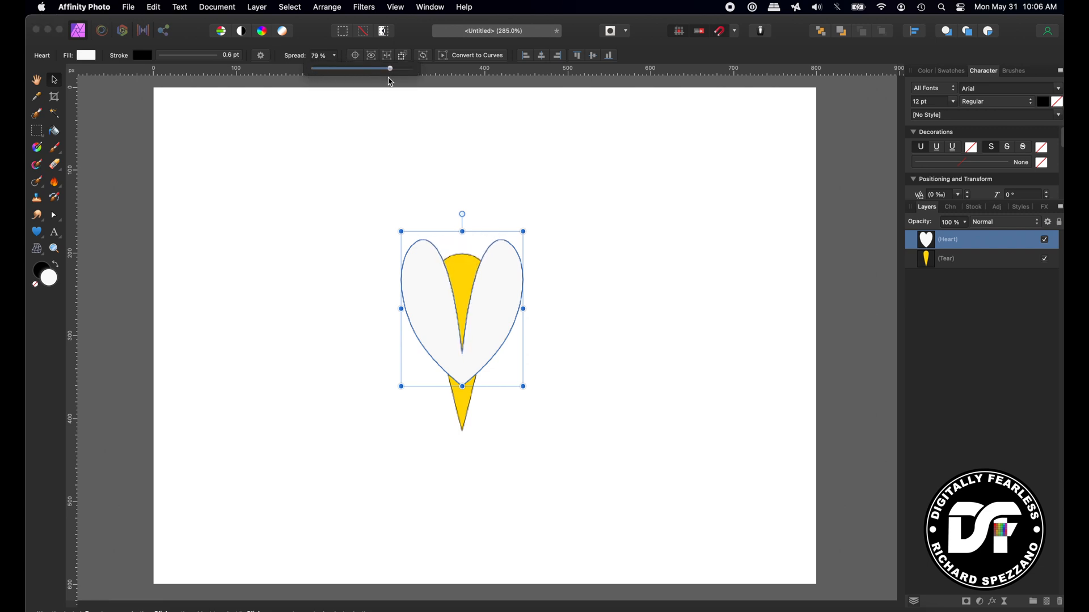
drag(389, 68, 373, 68)
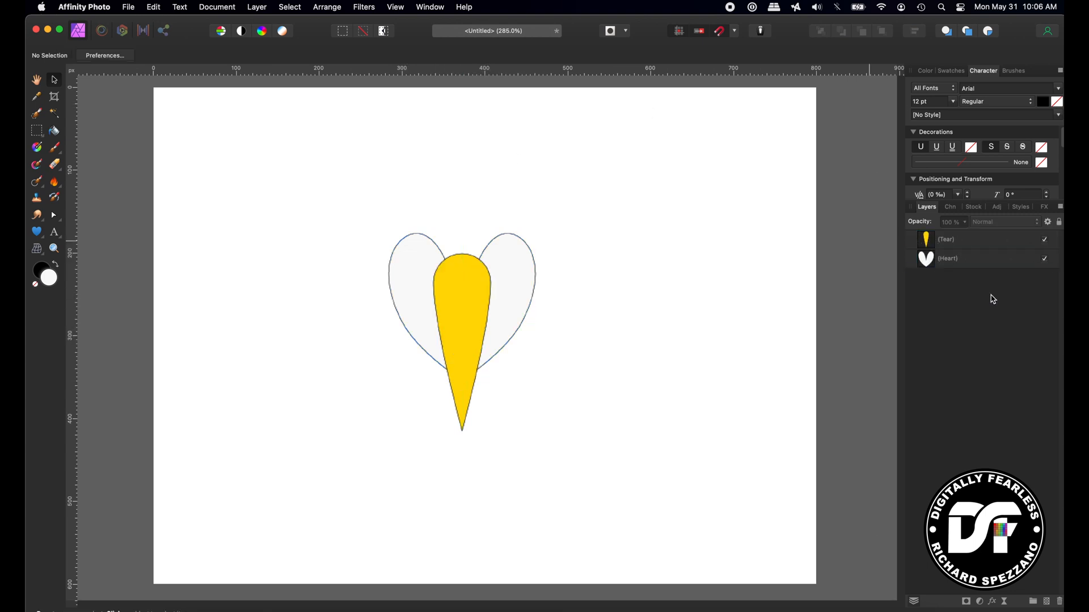
mouse_move(230, 174)
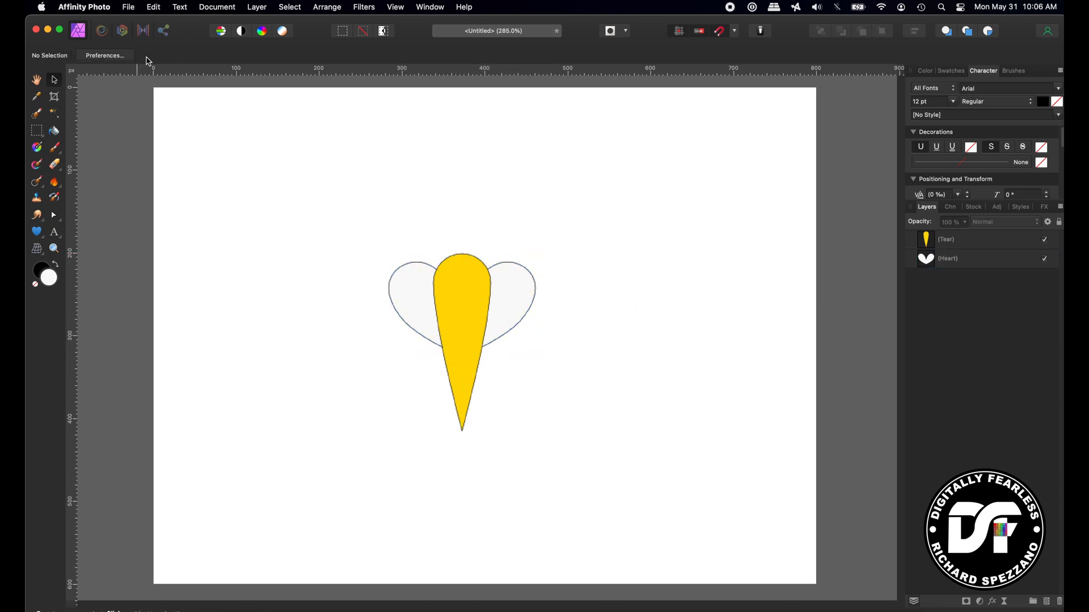
Step: Add a new fill layer with a vertical linear gradient, setting one stop to blue
click(128, 7)
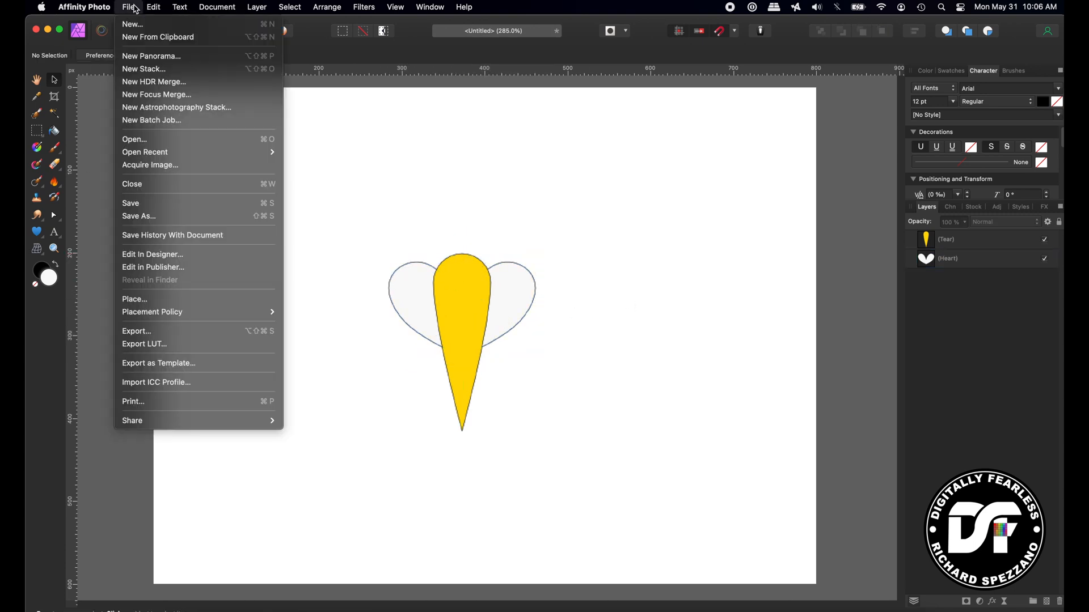
click(256, 7)
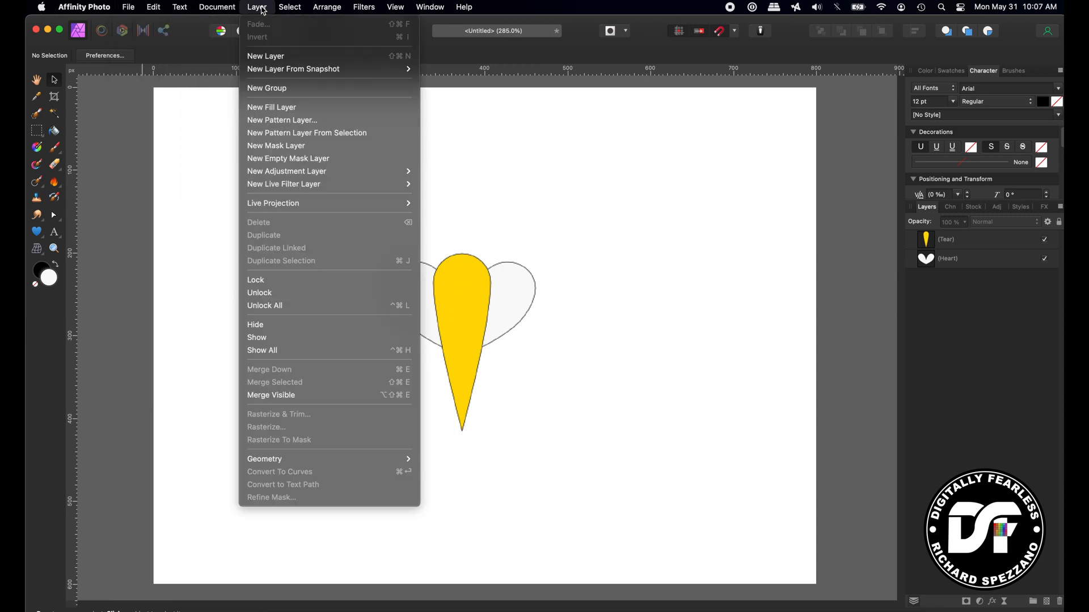
click(261, 109)
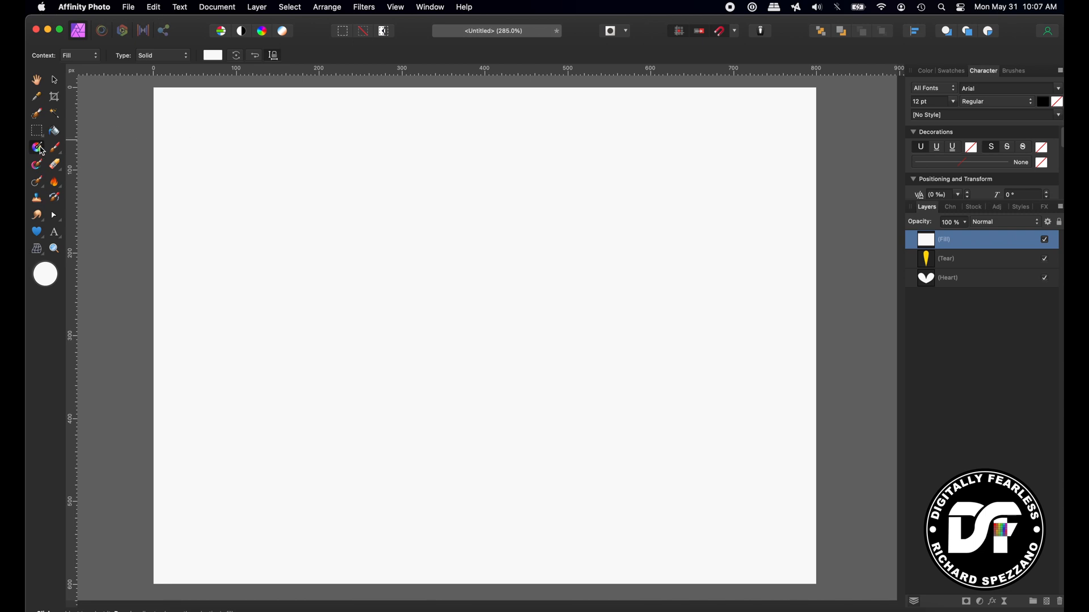
mouse_move(89, 104)
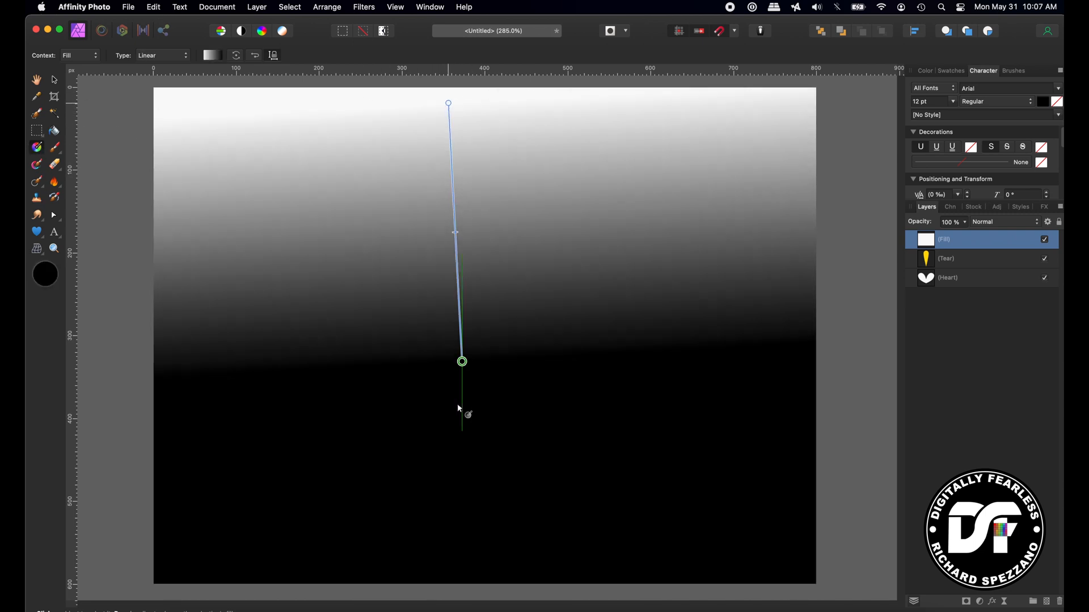
drag(461, 361, 450, 479)
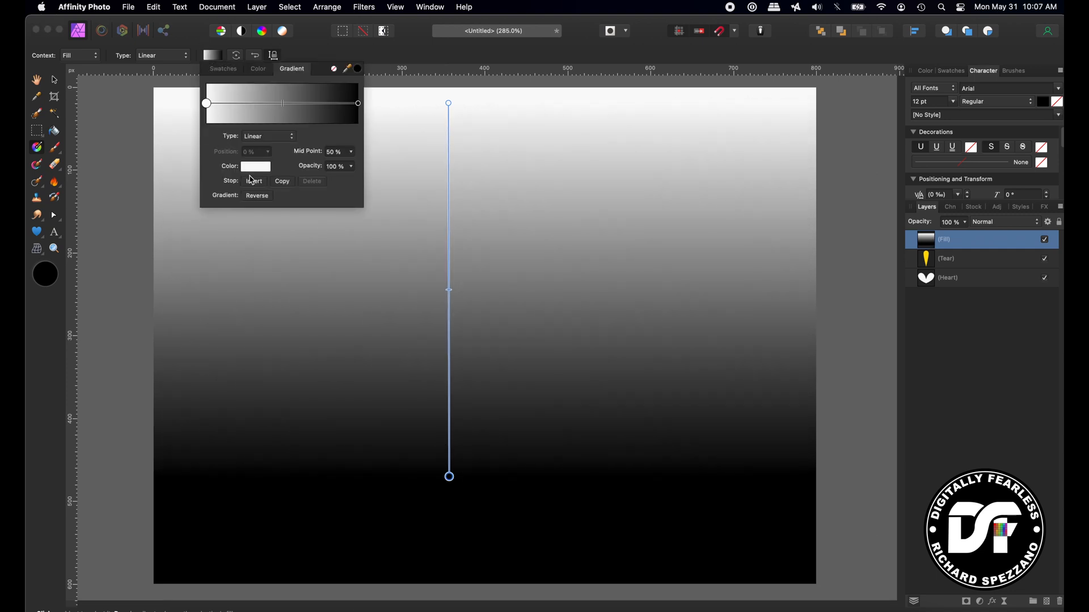
click(358, 103)
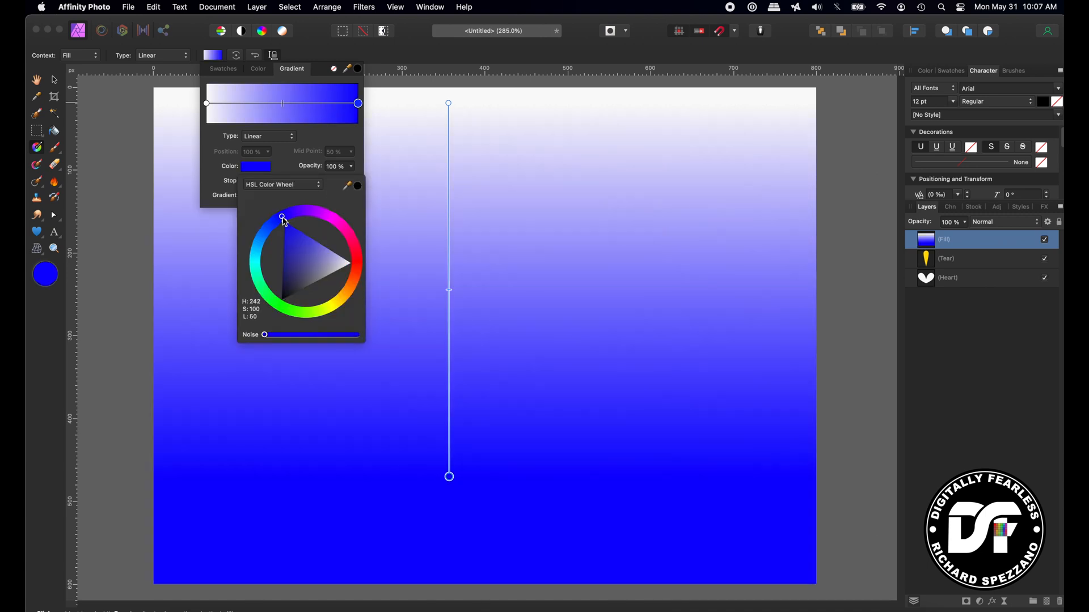
drag(281, 216, 286, 215)
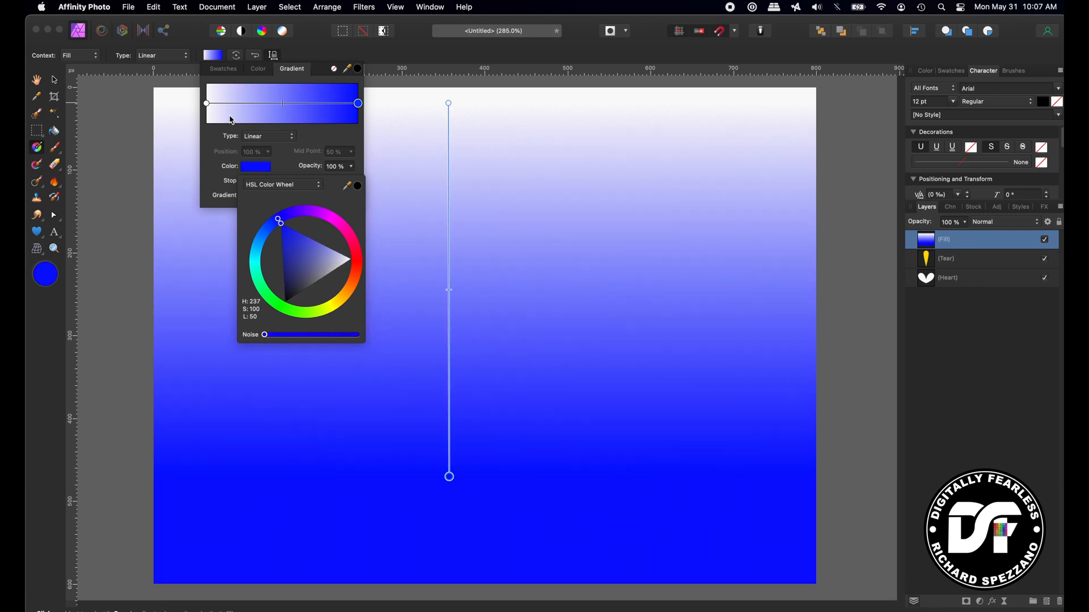
mouse_move(216, 200)
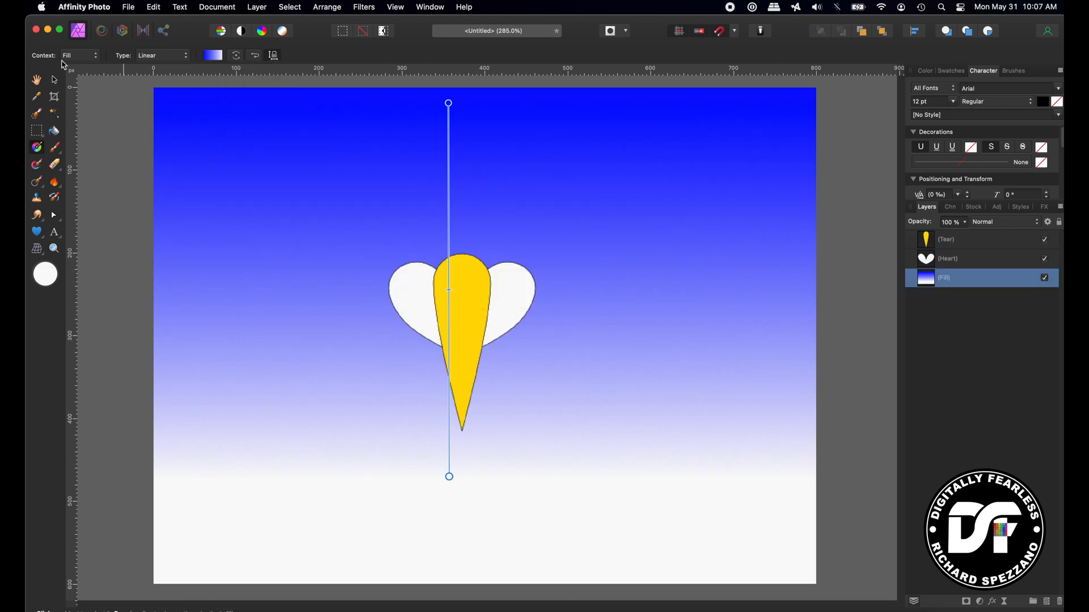
Step: Duplicate the white heart, flip the copy vertically, and place it below the original
click(946, 259)
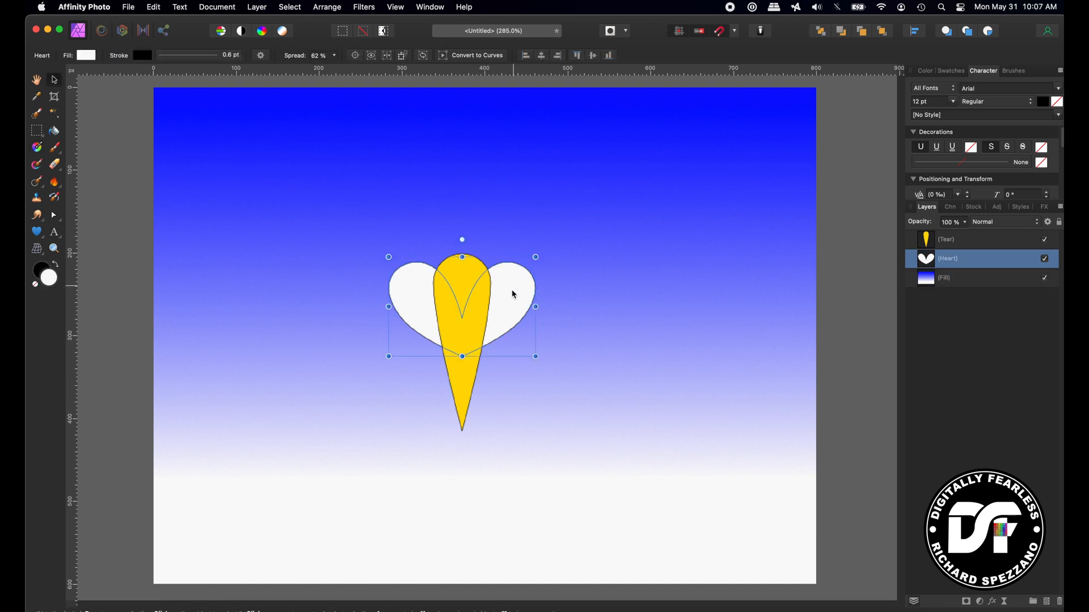
mouse_move(334, 75)
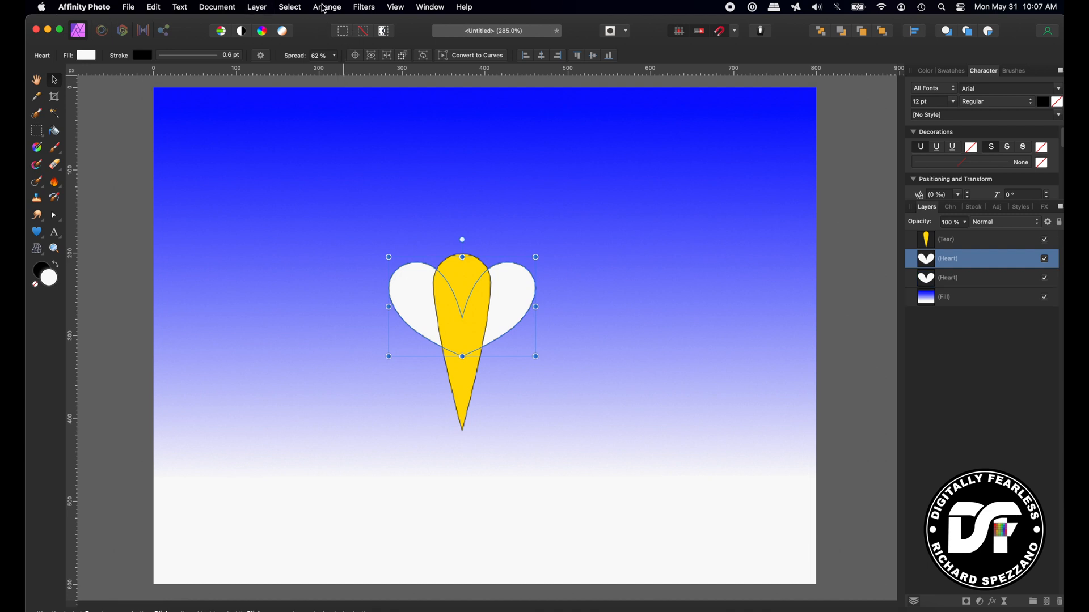
click(327, 7)
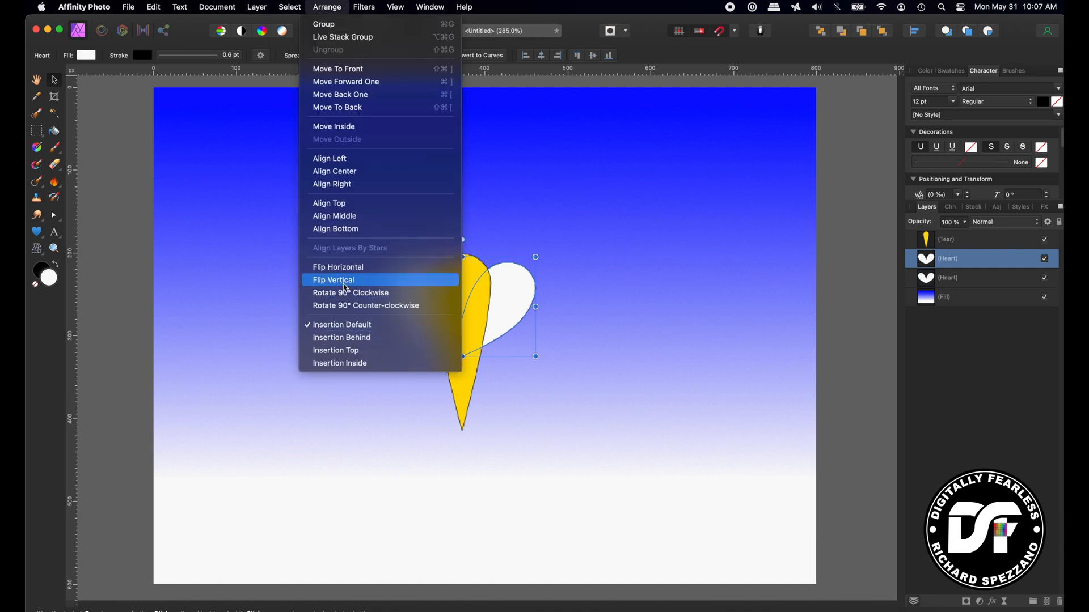
click(333, 280)
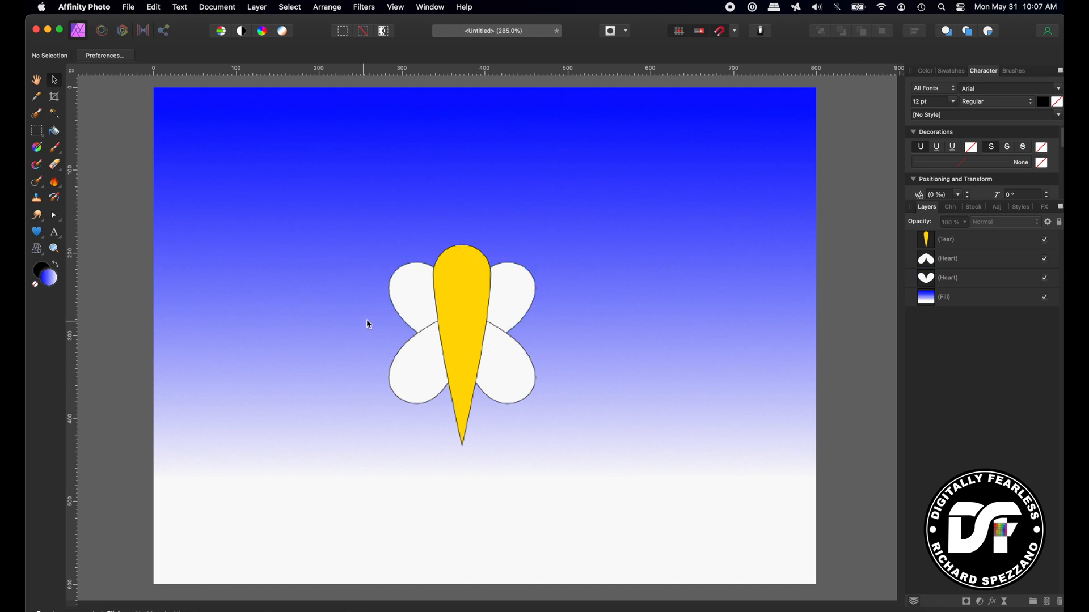
click(972, 258)
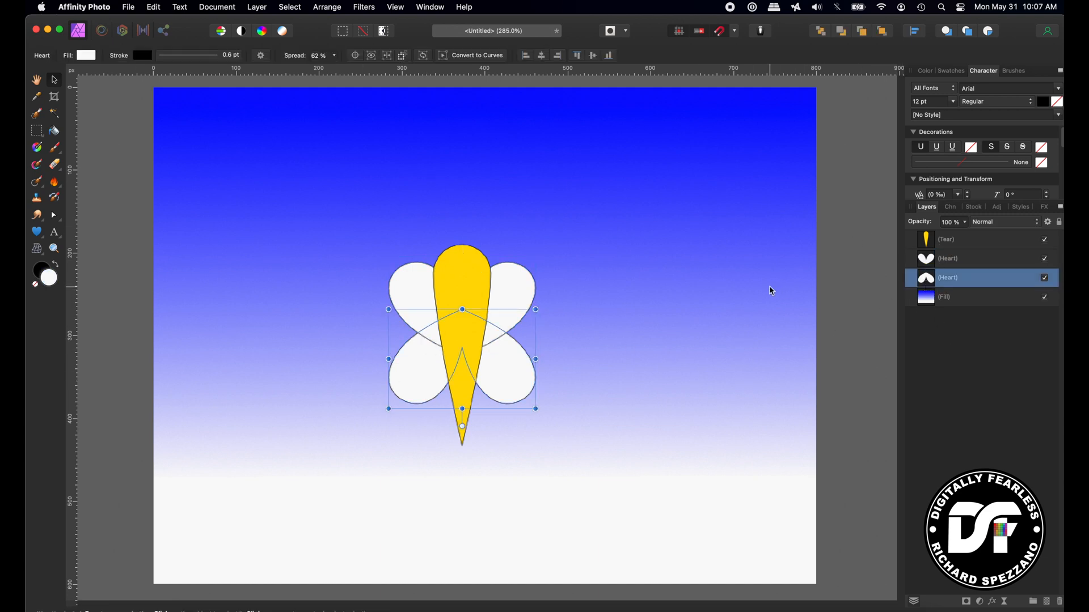
click(947, 238)
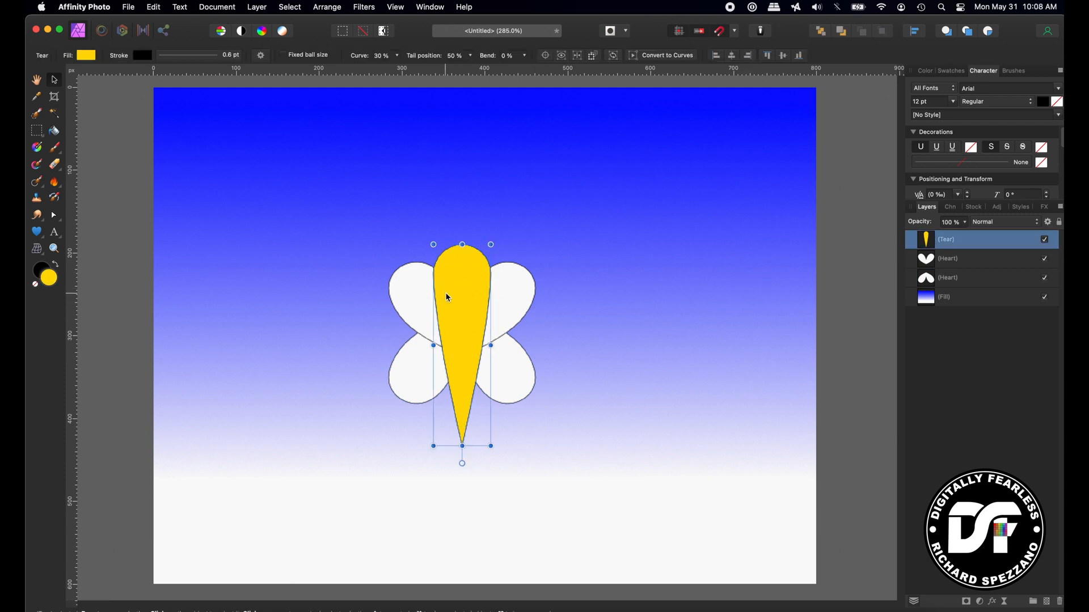
mouse_move(429, 230)
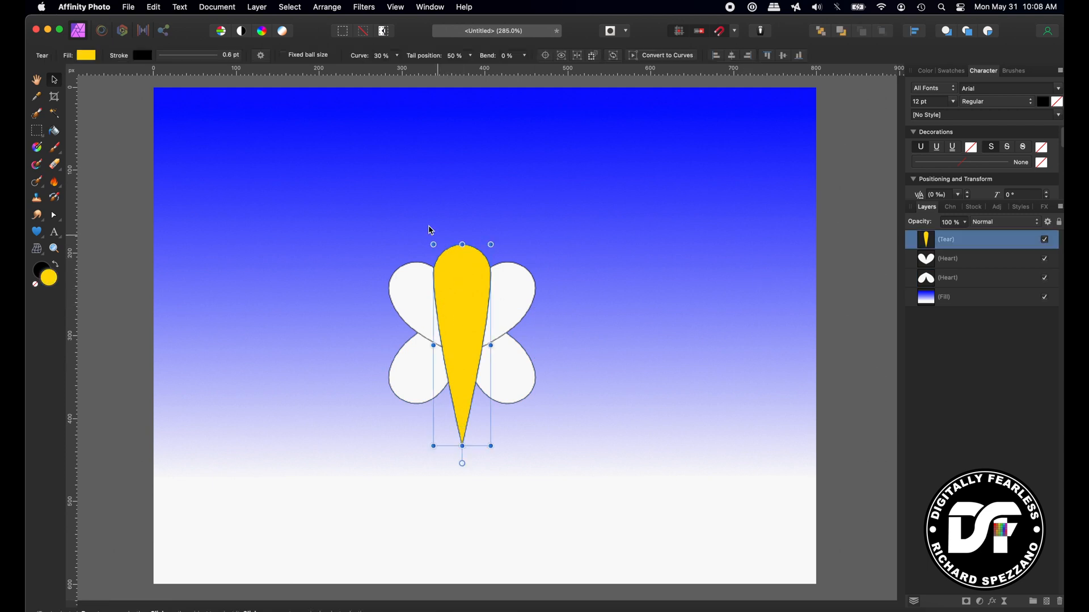
mouse_move(440, 263)
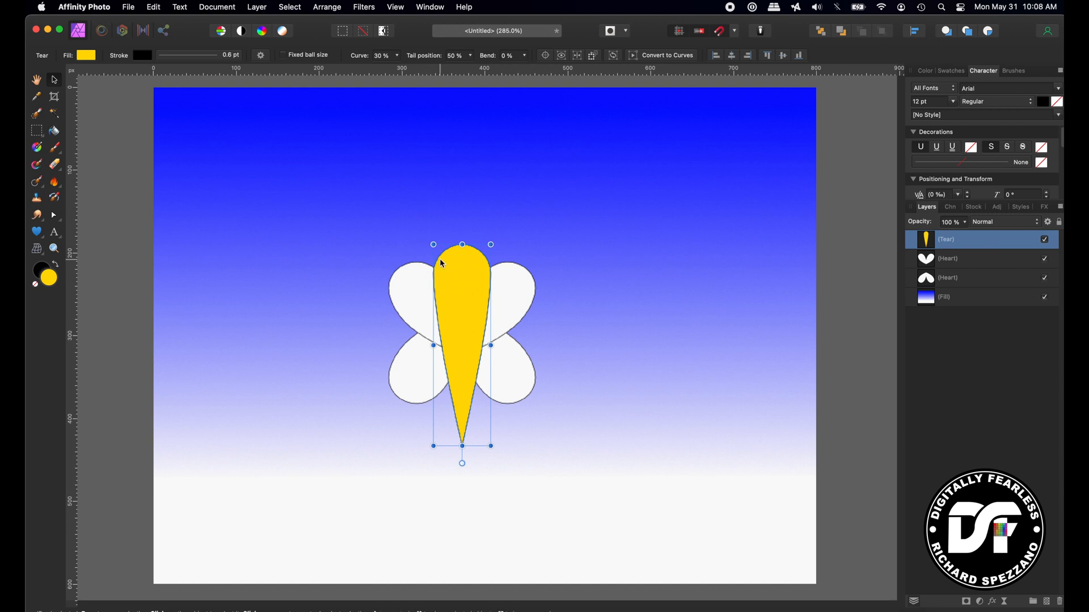
mouse_move(78, 222)
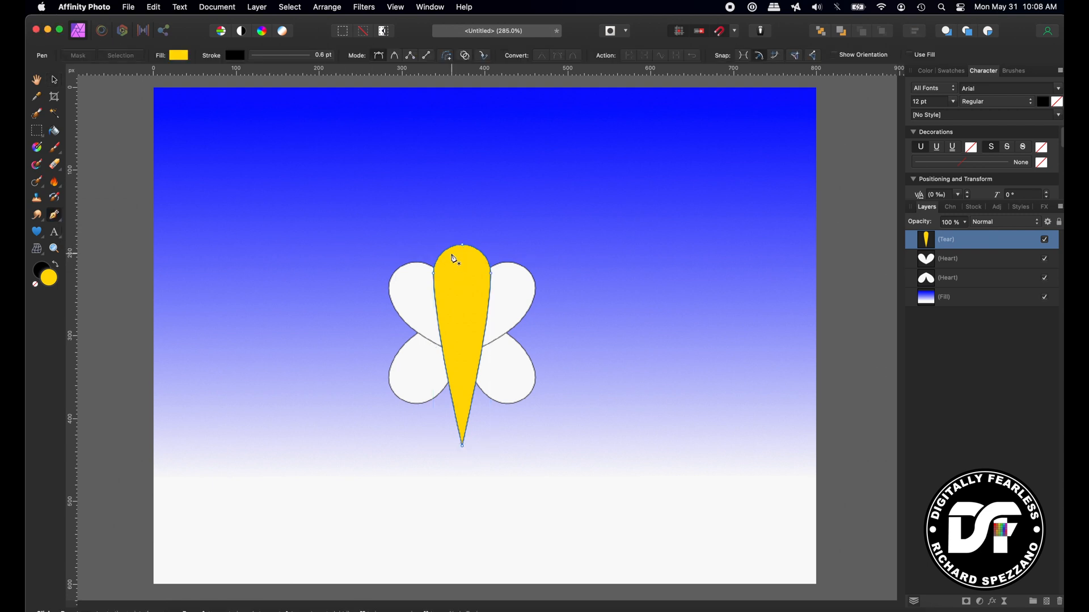
Step: Draw a curved antenna from the body's top, 4.5 pt stroke with Circle Solid end
drag(462, 247, 391, 193)
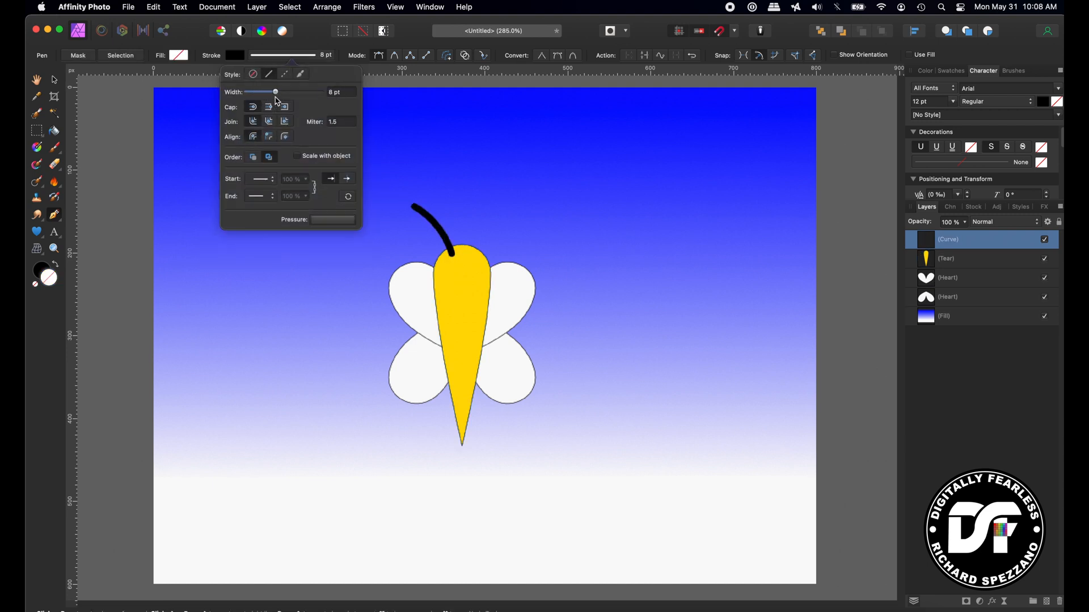
drag(276, 92, 259, 92)
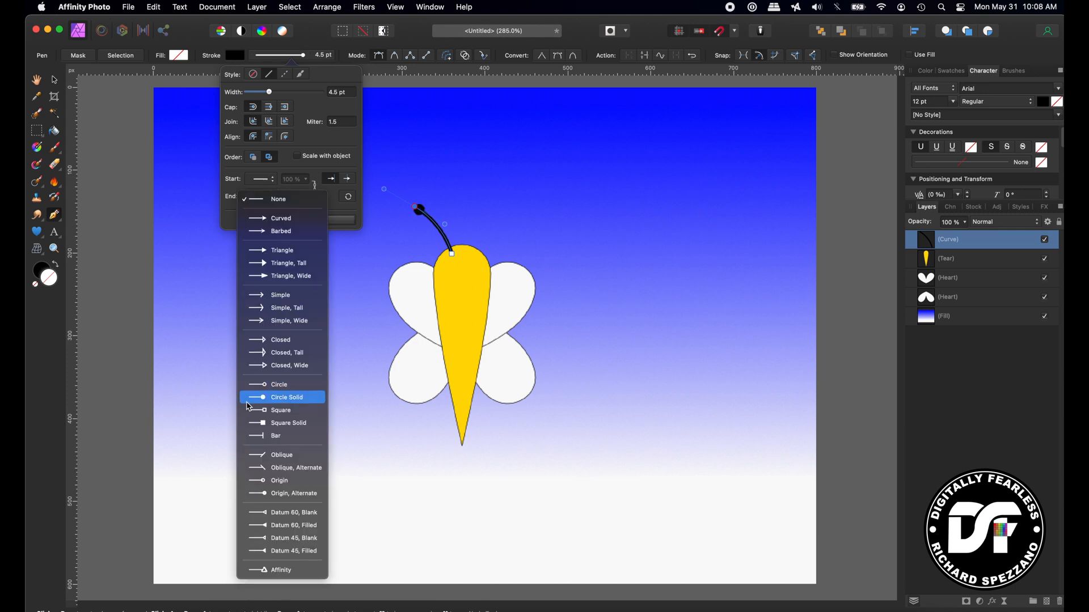
click(286, 397)
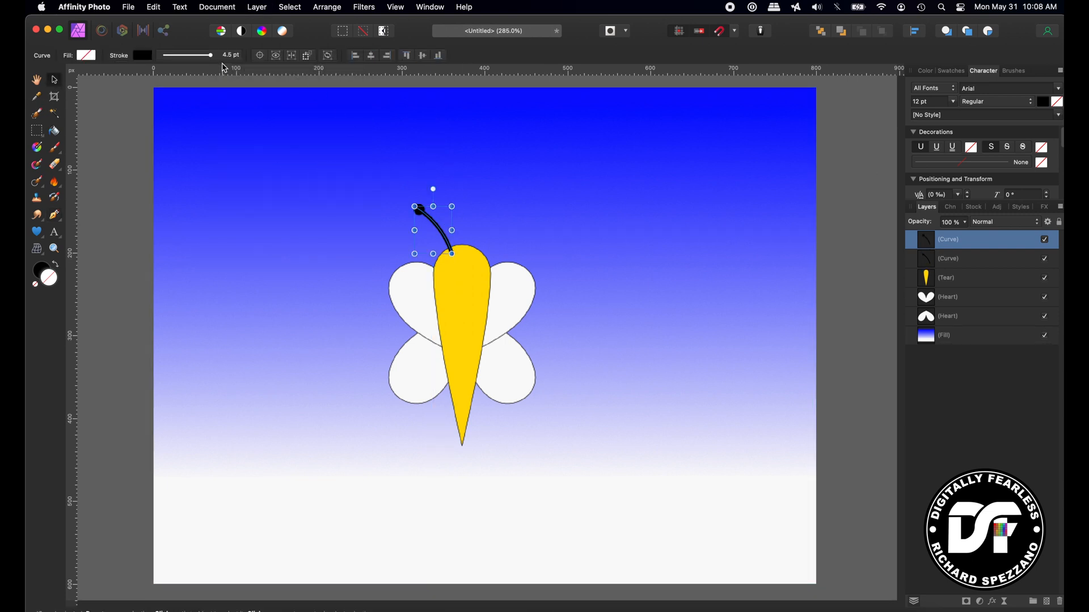
Step: Flip the duplicated antenna horizontally to mirror it on the right
click(327, 7)
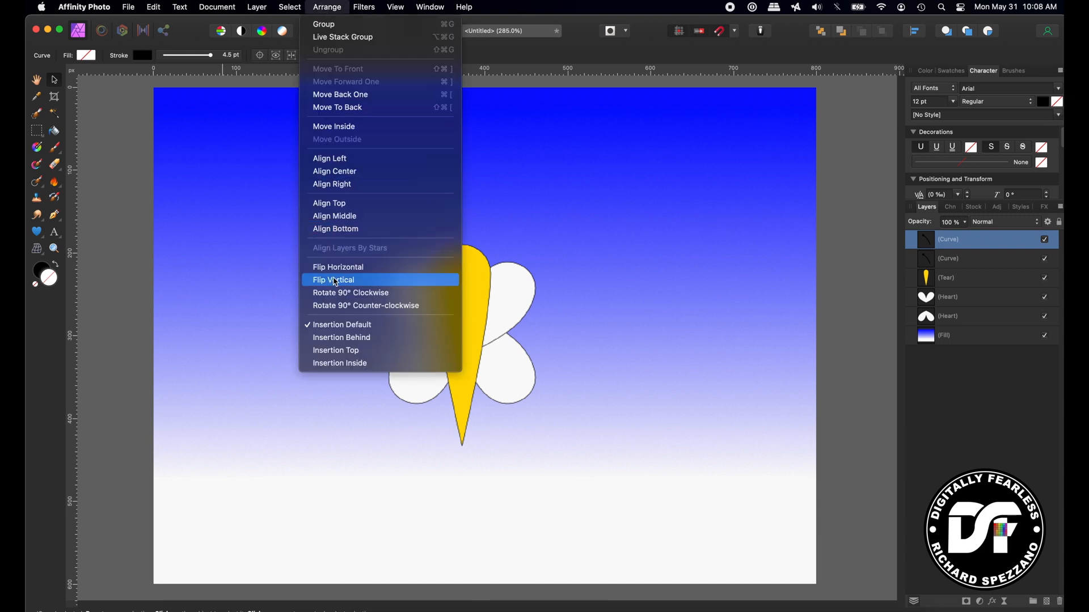
click(333, 280)
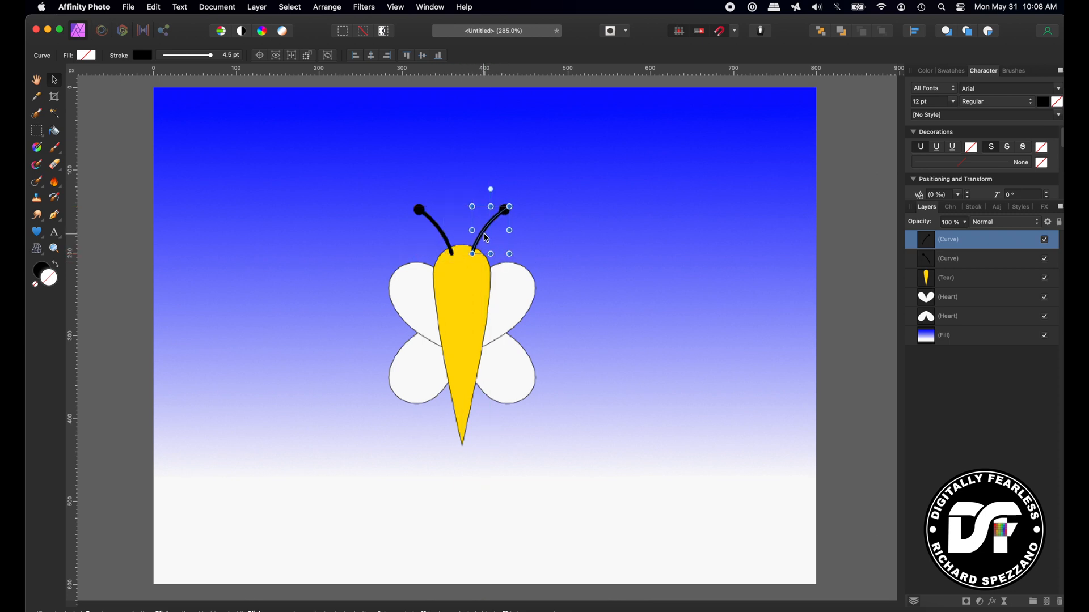
mouse_move(465, 306)
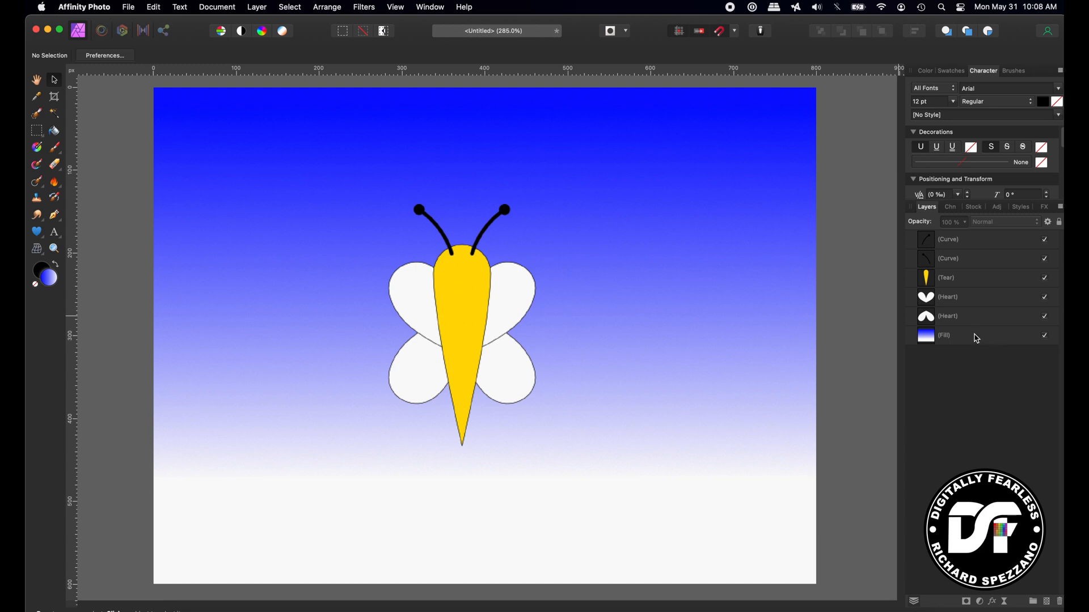
Step: Lock the gradient background, group the bee's shapes, and expand the group in Layers
click(972, 336)
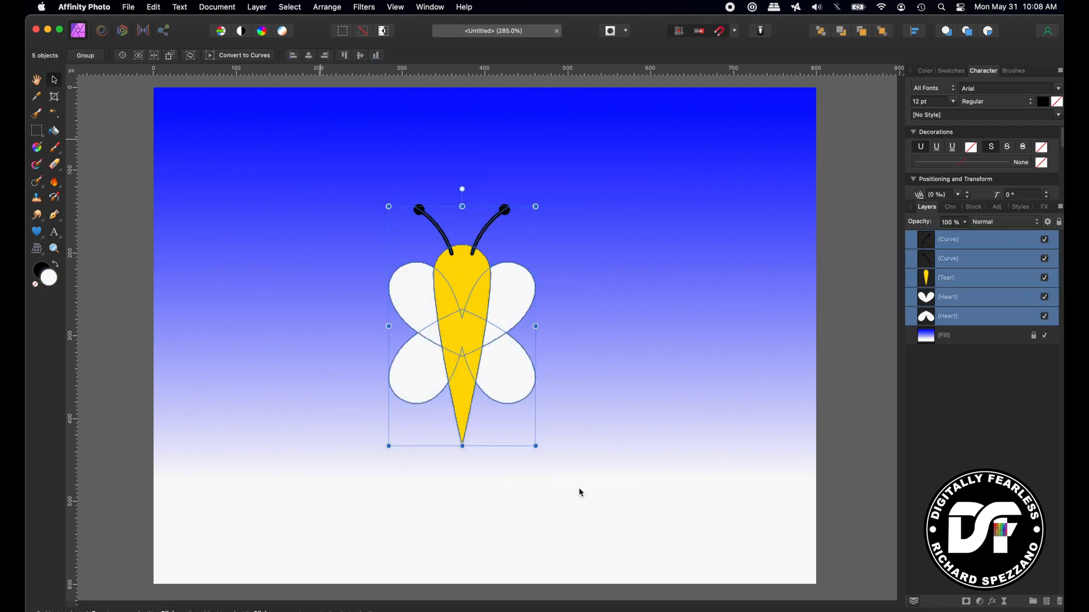
key(cmd+g)
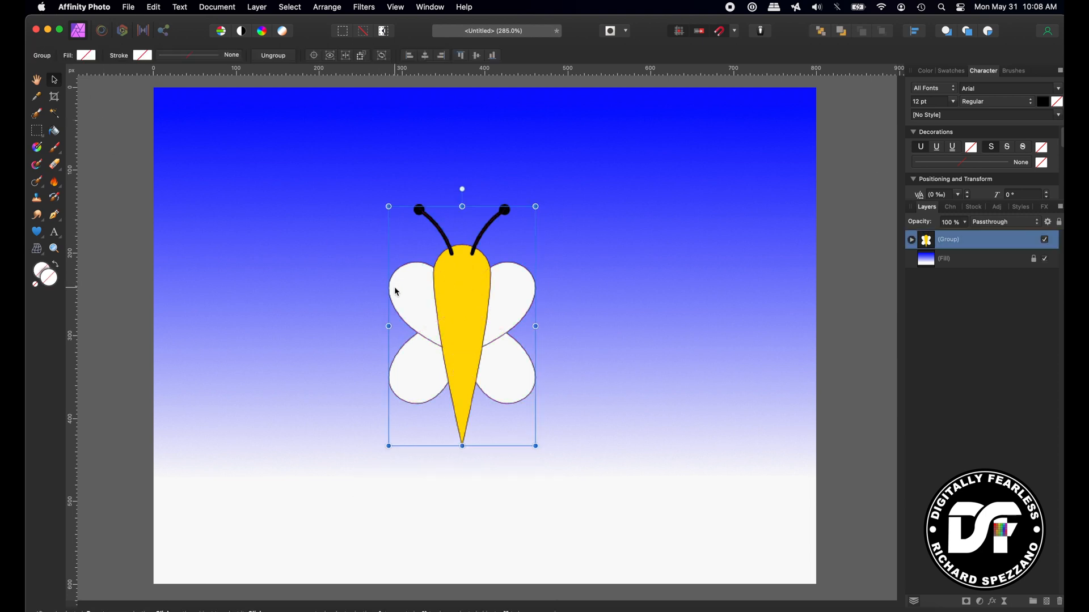
click(911, 240)
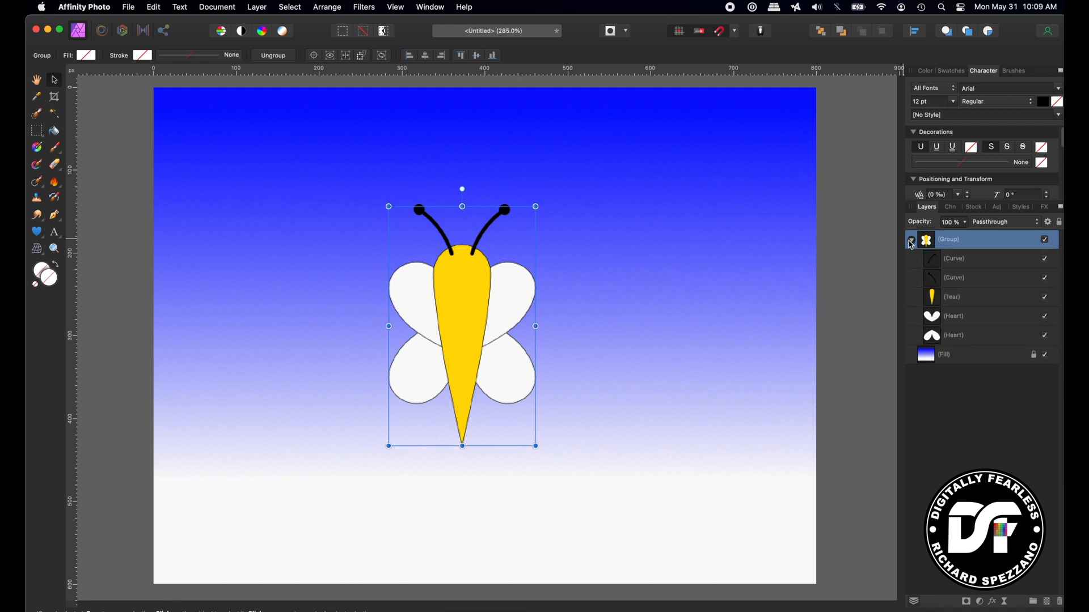
click(953, 316)
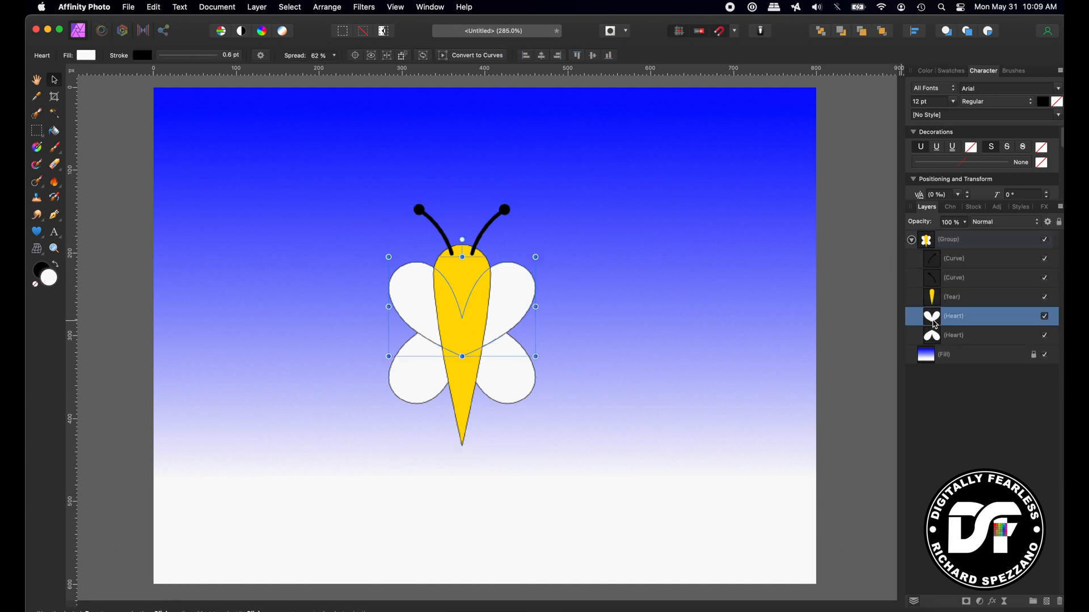
click(953, 297)
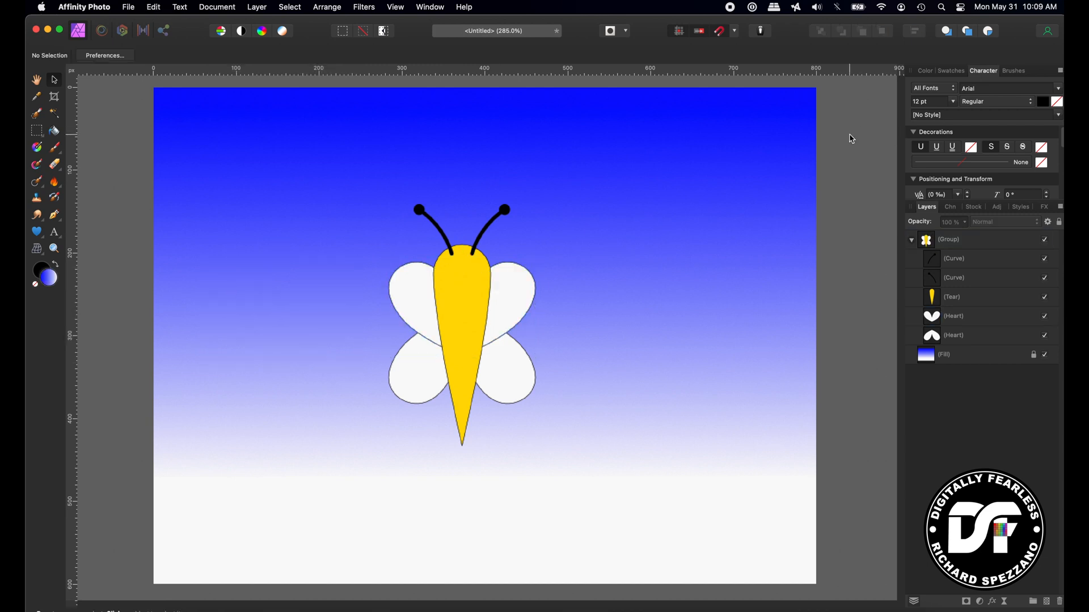
mouse_move(118, 258)
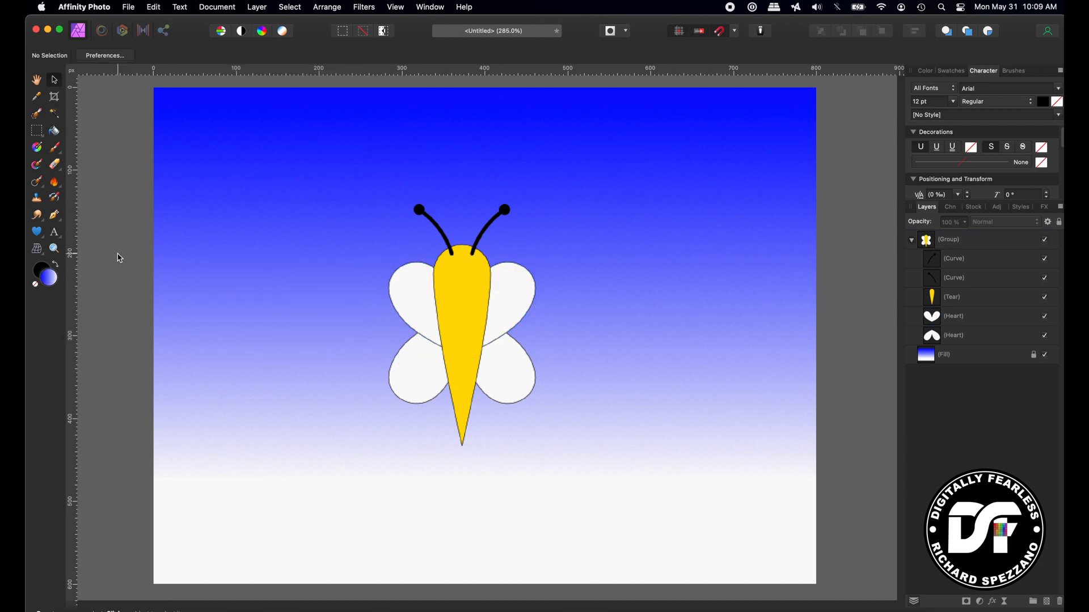
mouse_move(128, 225)
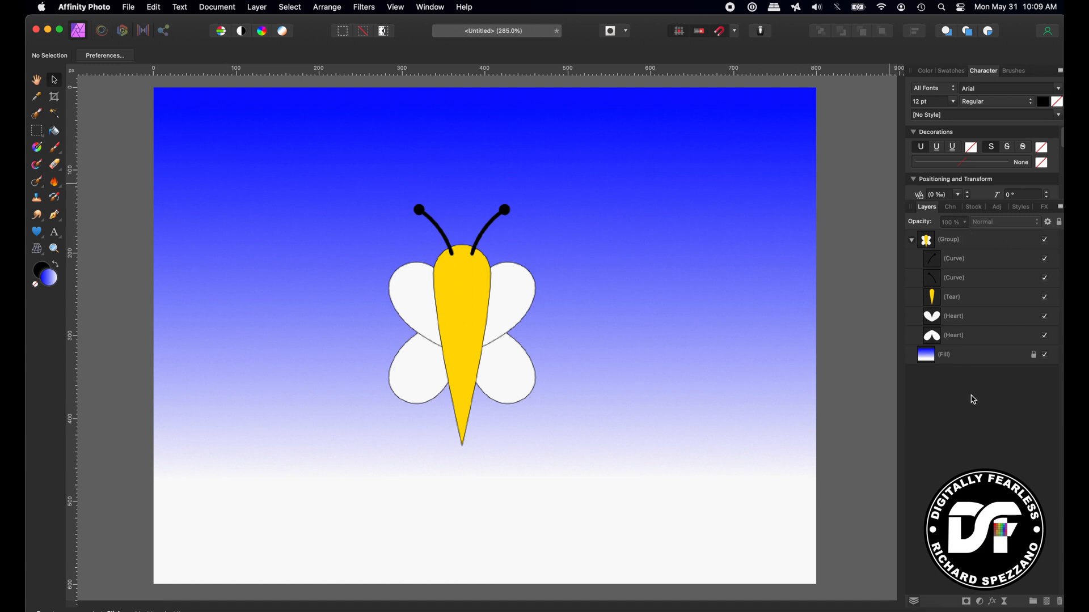
mouse_move(942, 271)
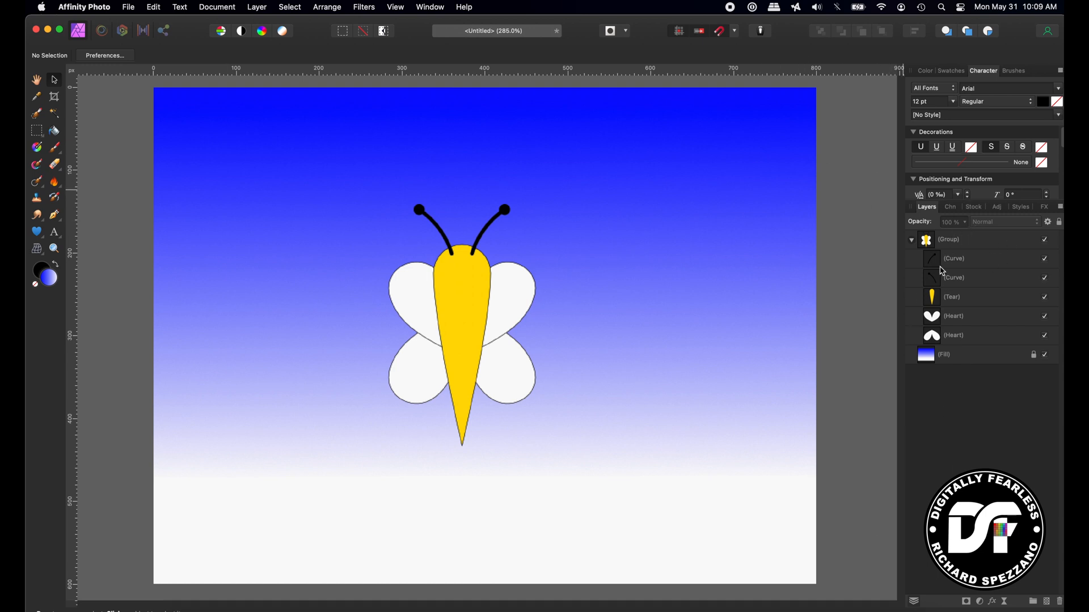
mouse_move(911, 241)
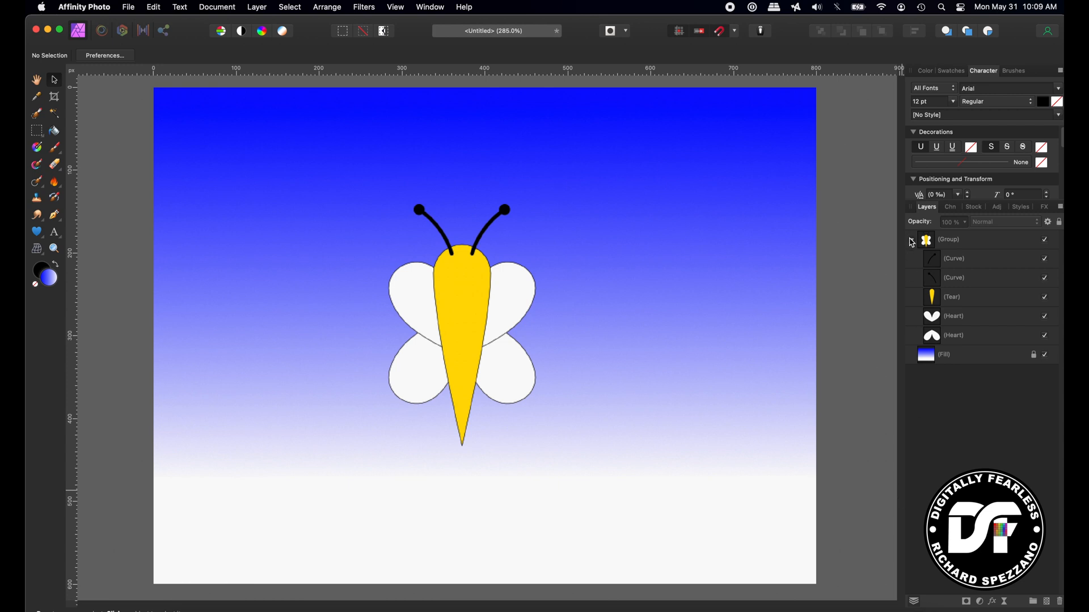
Step: Node-edit the right antenna curve so it attaches at the top of the body
click(911, 240)
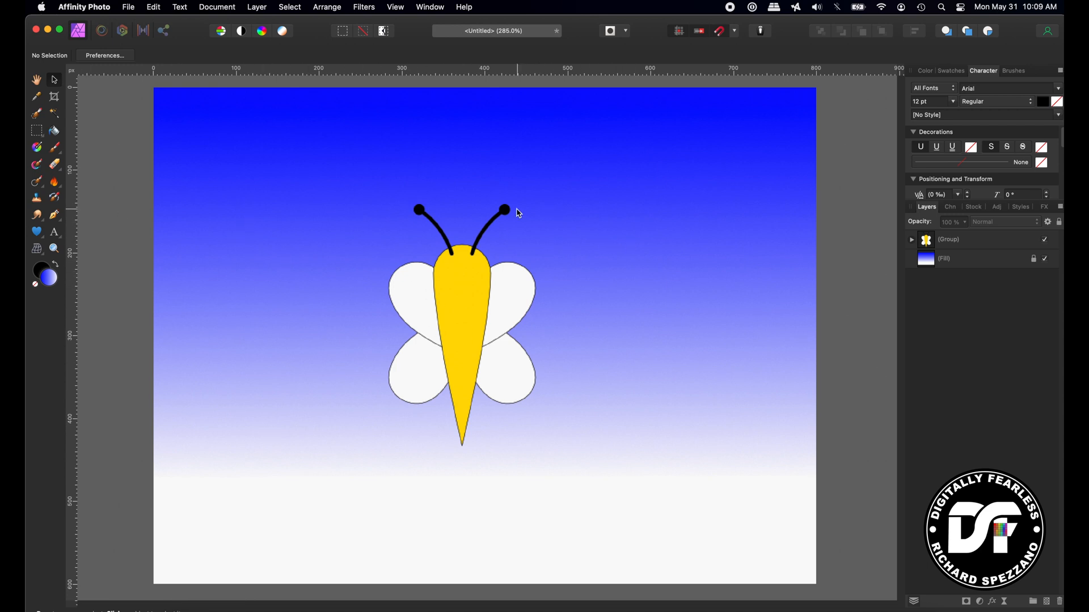
mouse_move(506, 214)
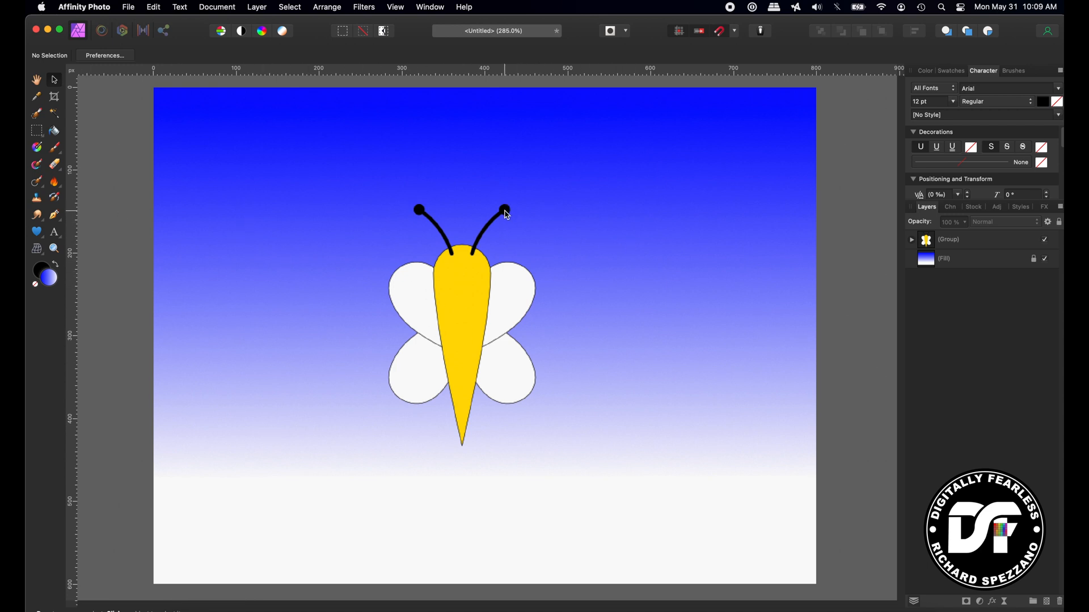
click(948, 239)
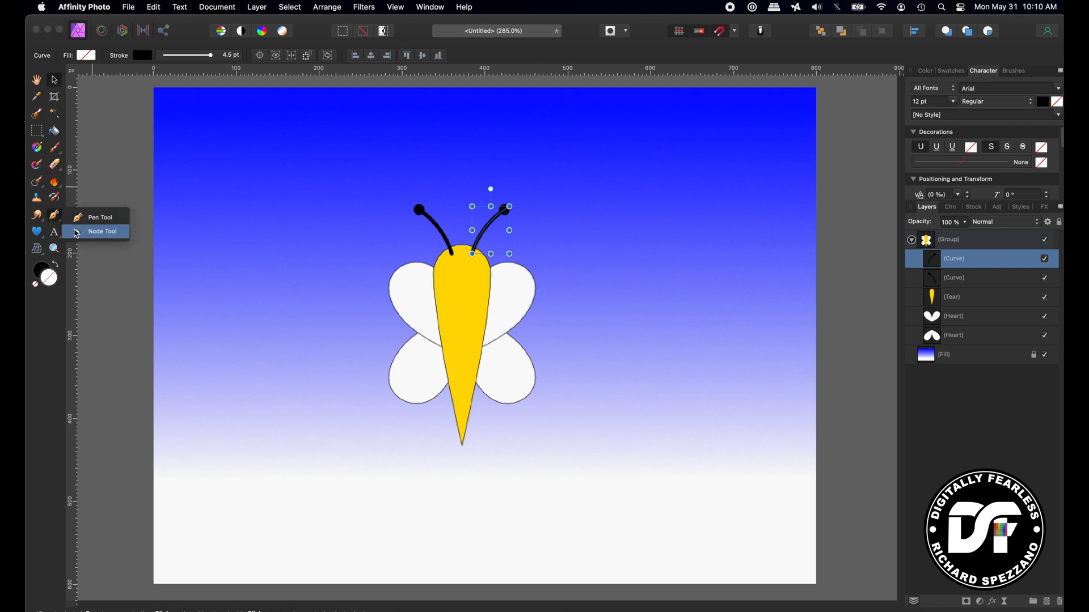
click(102, 231)
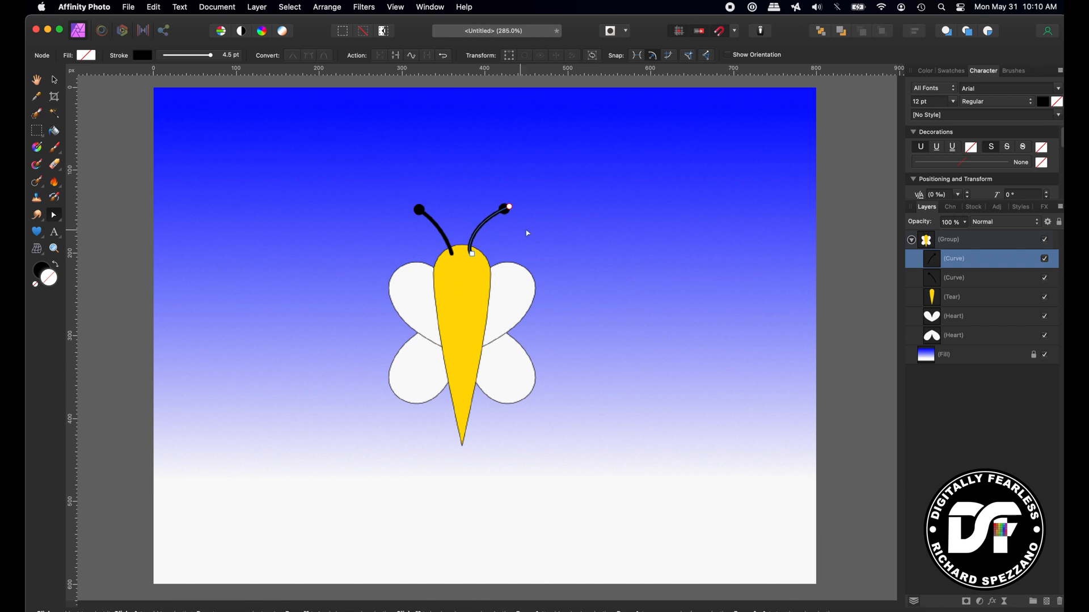
mouse_move(53, 82)
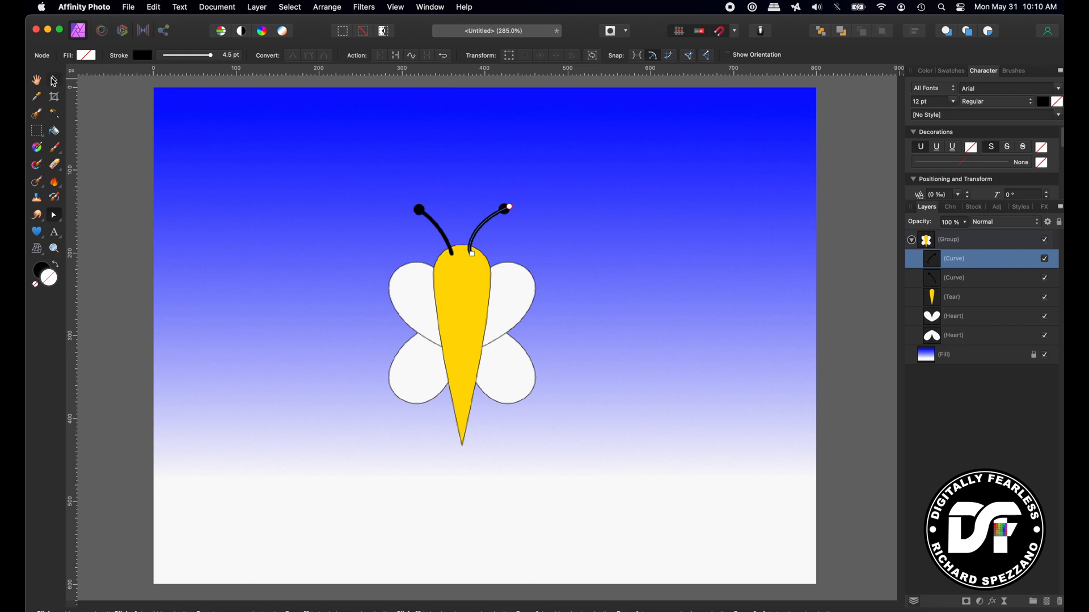
click(972, 297)
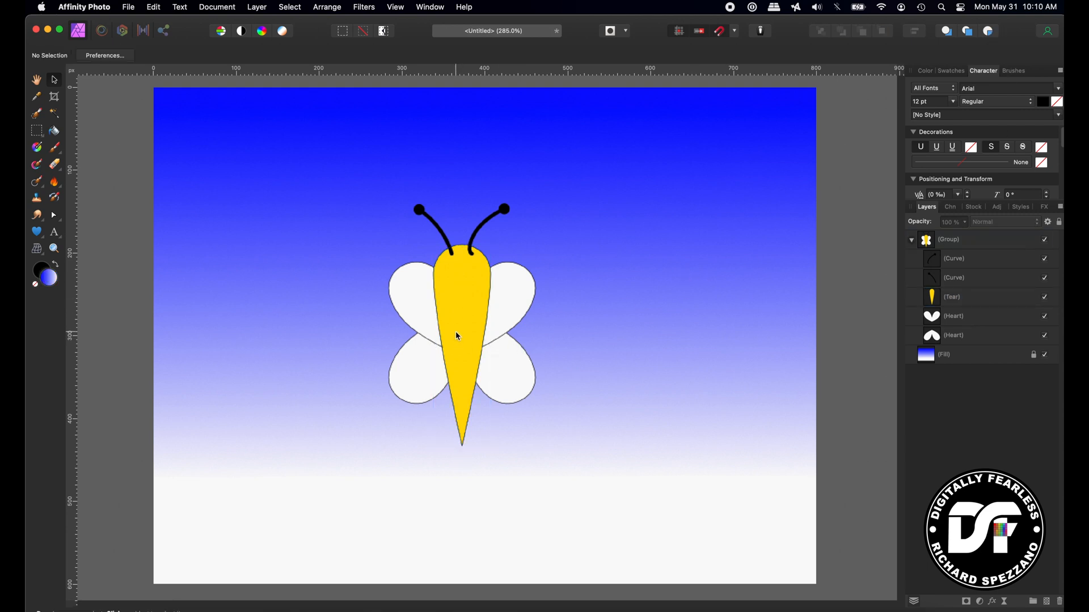
Step: Select the teardrop body and paint a Sprays and Spatters brush texture inside it
click(457, 337)
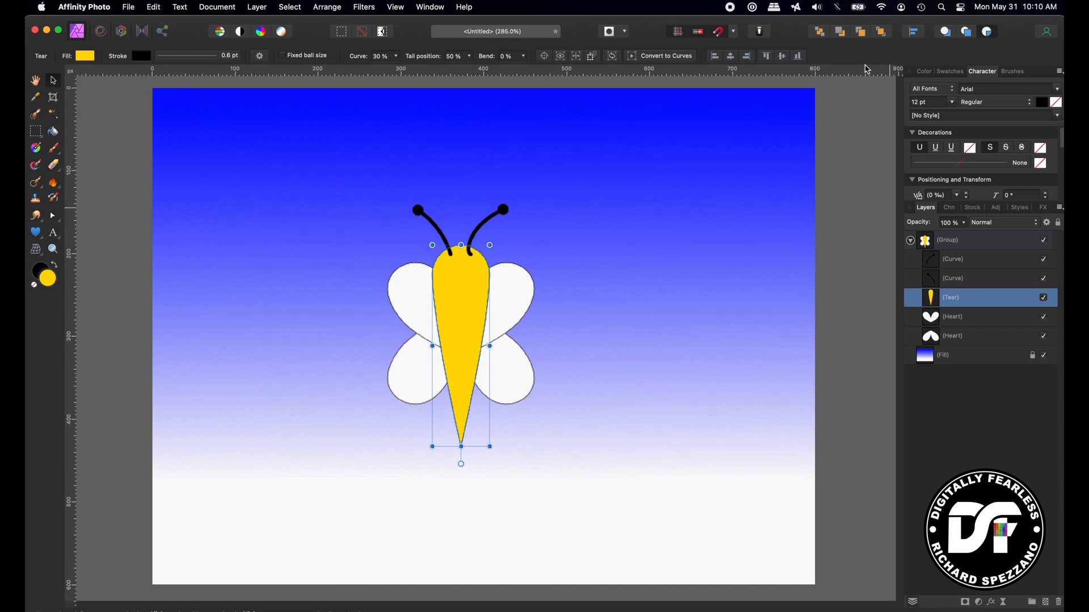
mouse_move(998, 89)
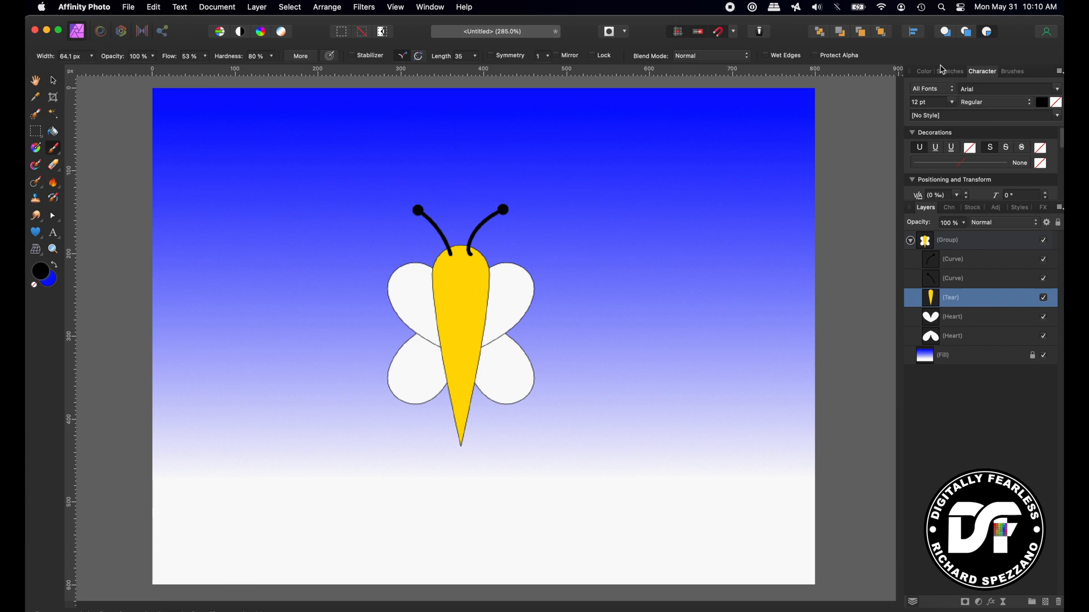
click(1011, 71)
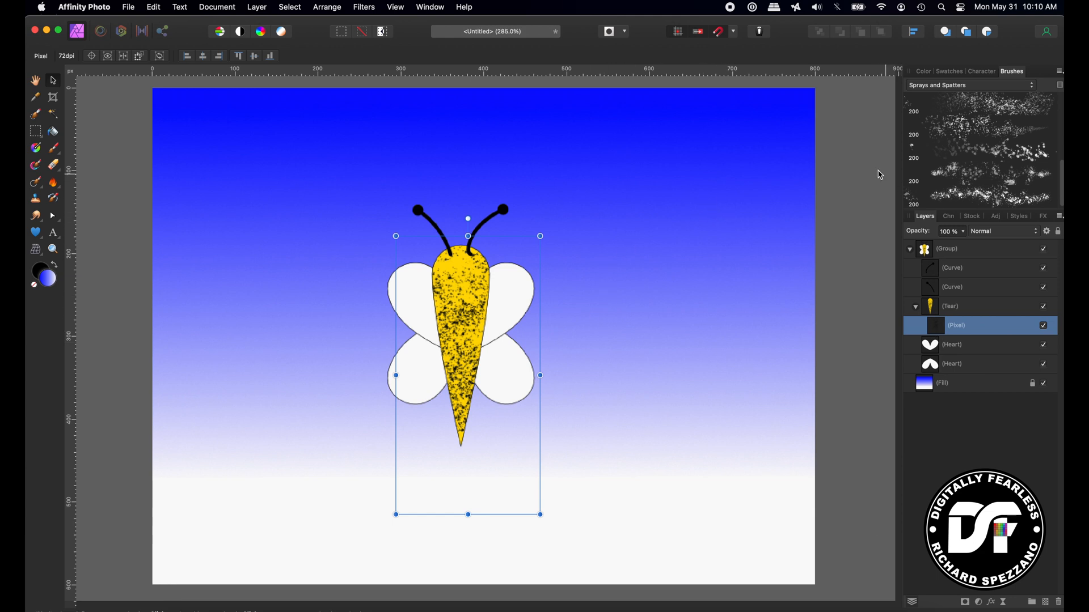
click(946, 248)
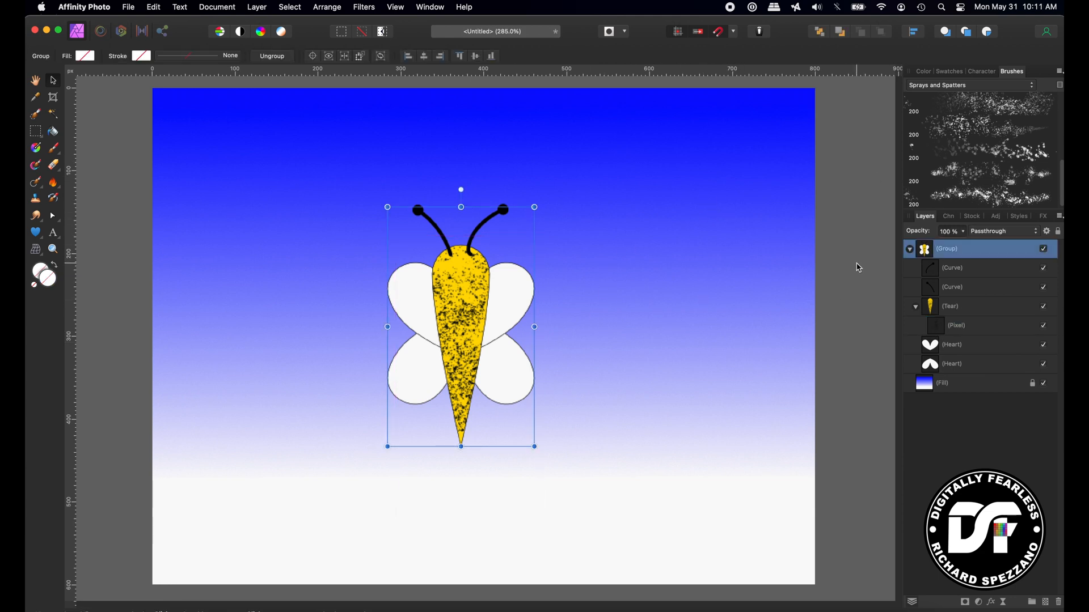